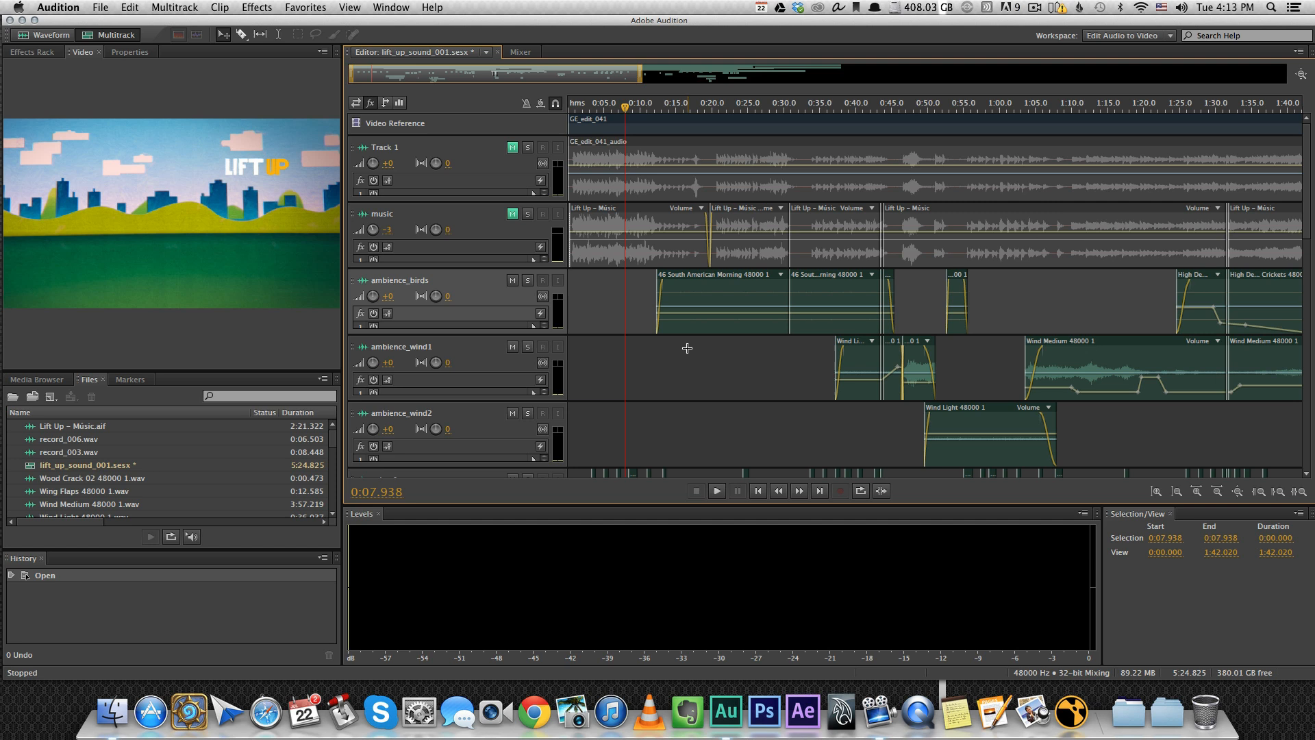
{"action": "mouse_move", "coordinate": [645, 307]}
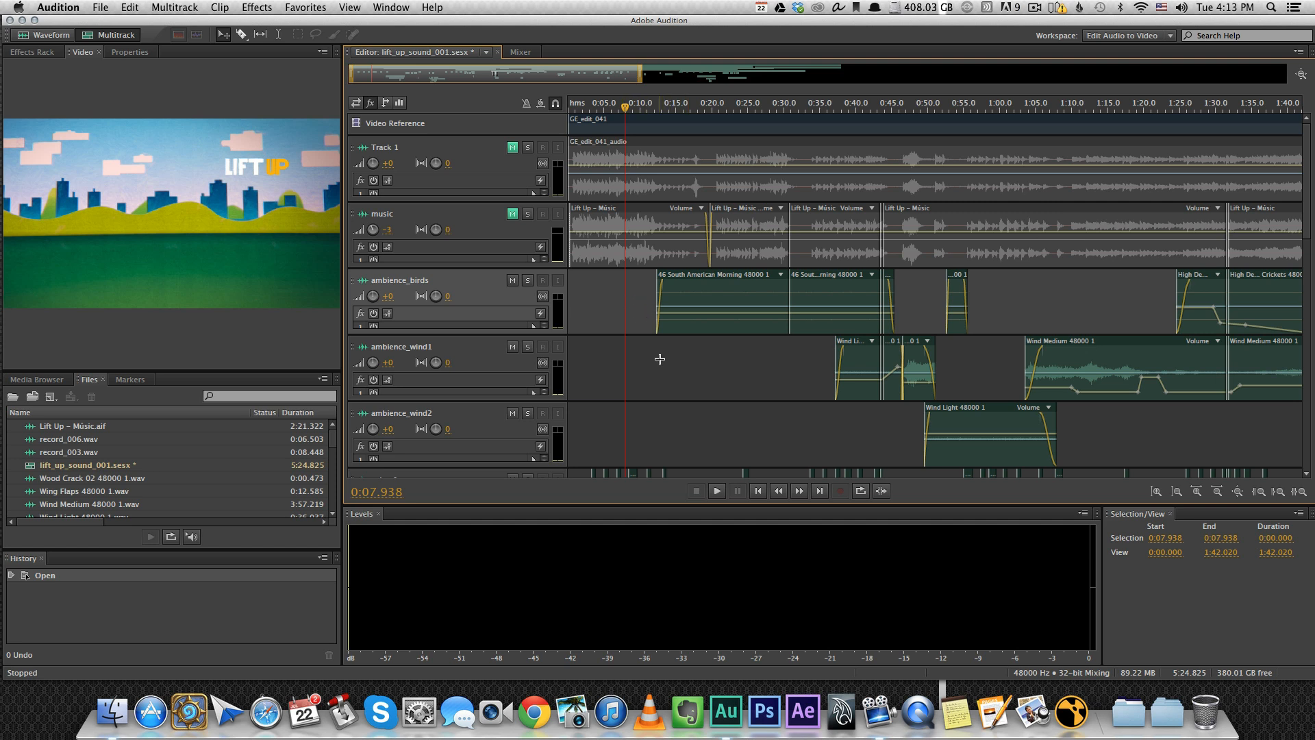
{"action": "mouse_move", "coordinate": [664, 356]}
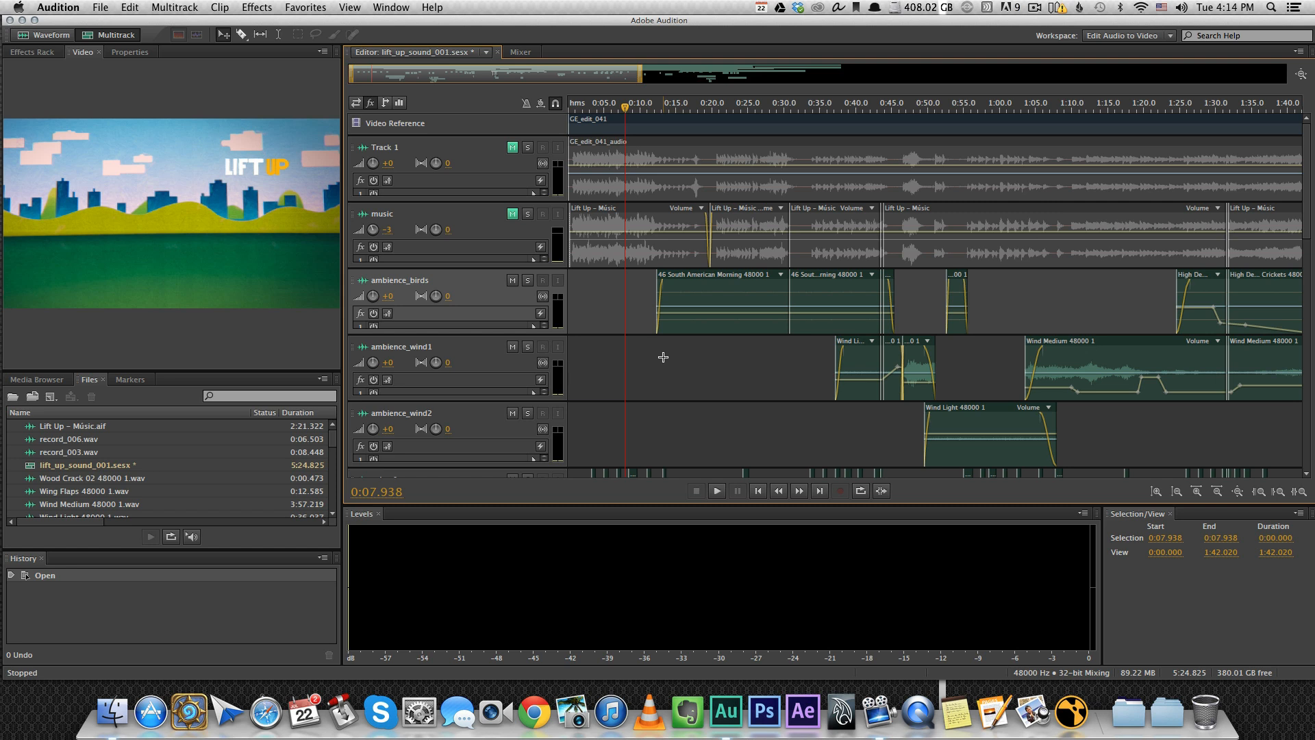
{"action": "mouse_move", "coordinate": [643, 317]}
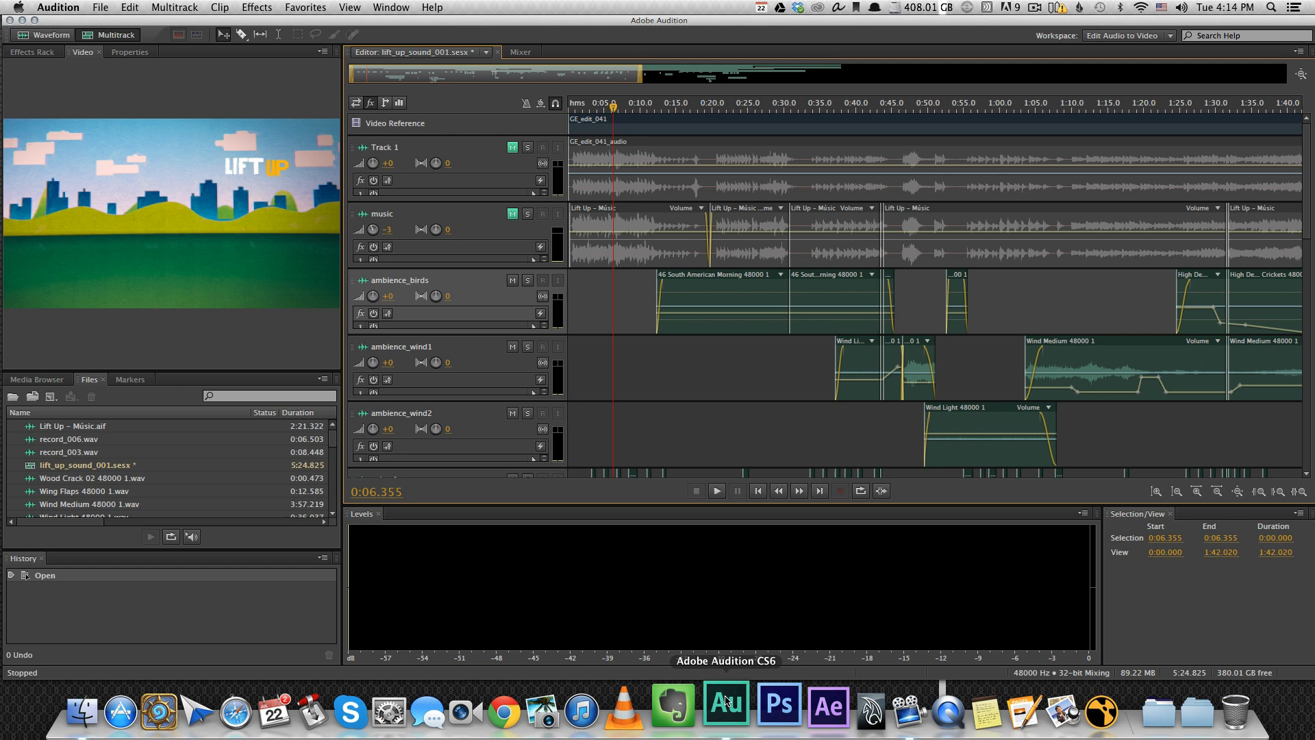
{"action": "mouse_move", "coordinate": [636, 302]}
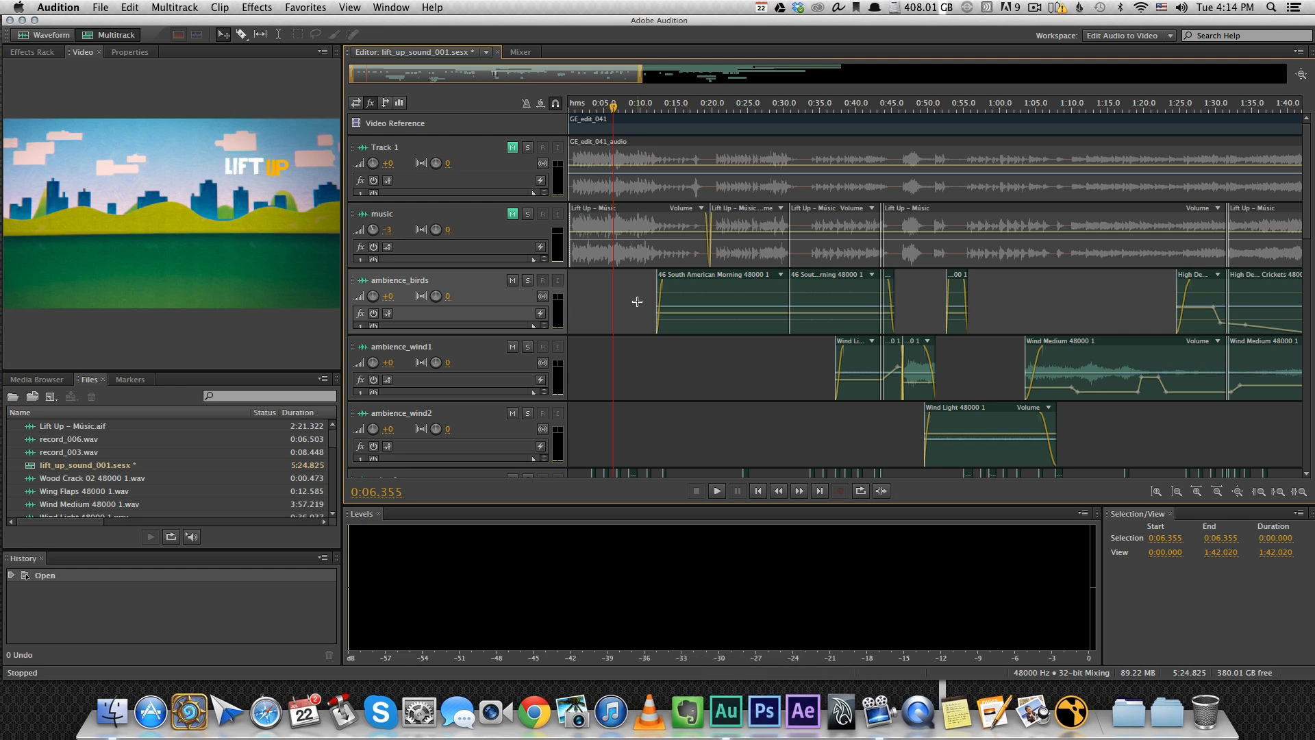
Step: Start a new multitrack session and browse the template list, leaving Podcast selected
{"action": "left_click", "coordinate": [100, 7]}
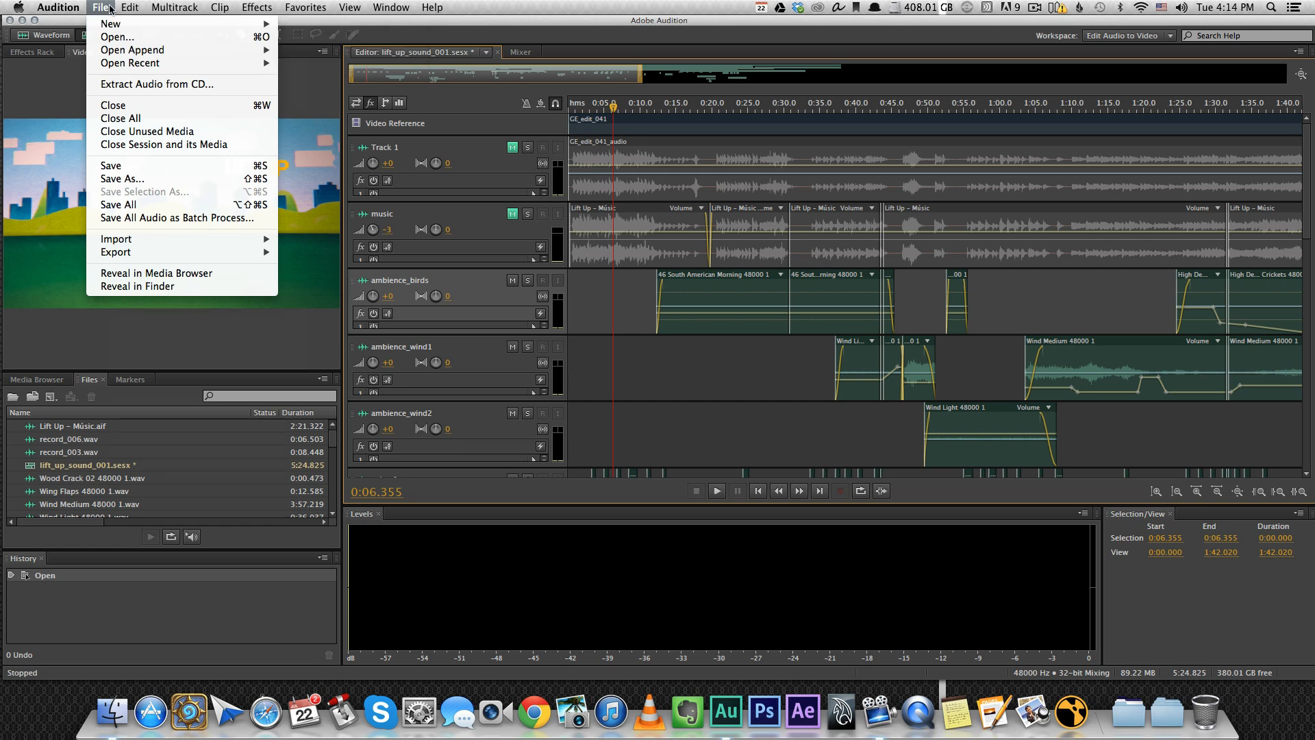
{"action": "left_click", "coordinate": [111, 23]}
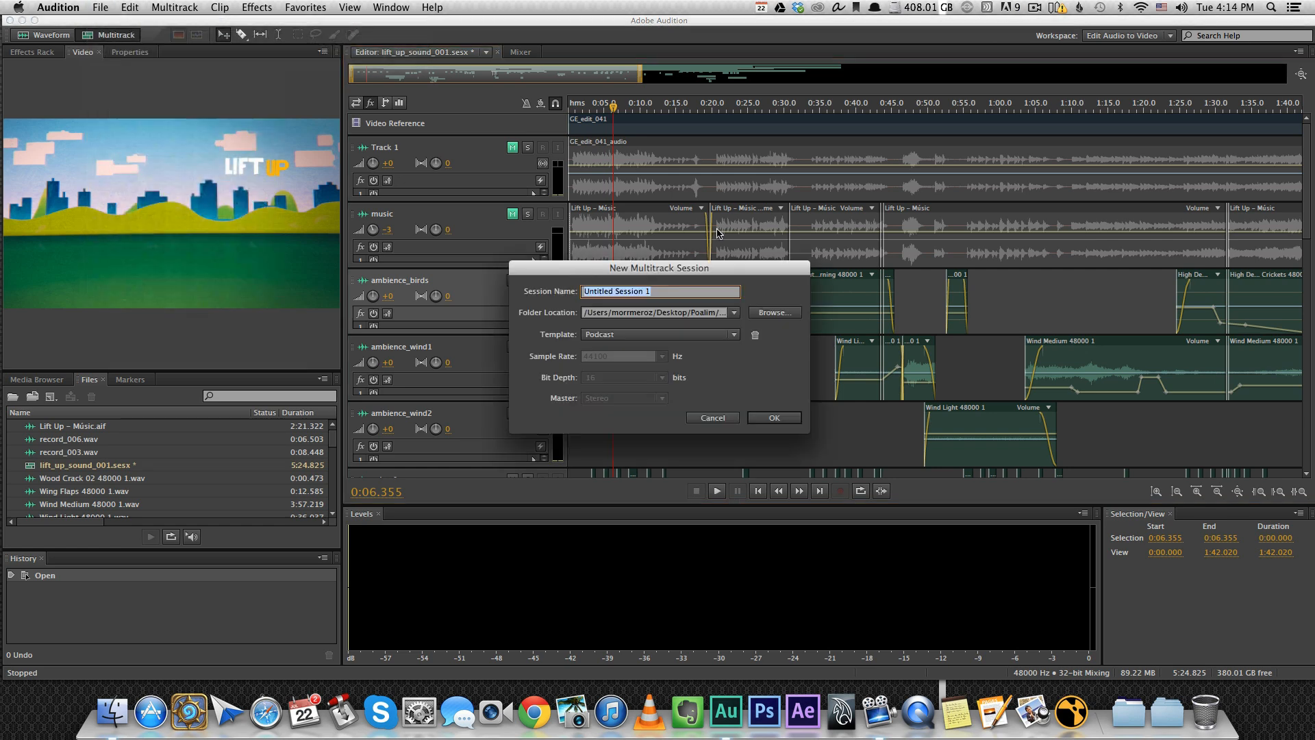
{"action": "left_click", "coordinate": [660, 333]}
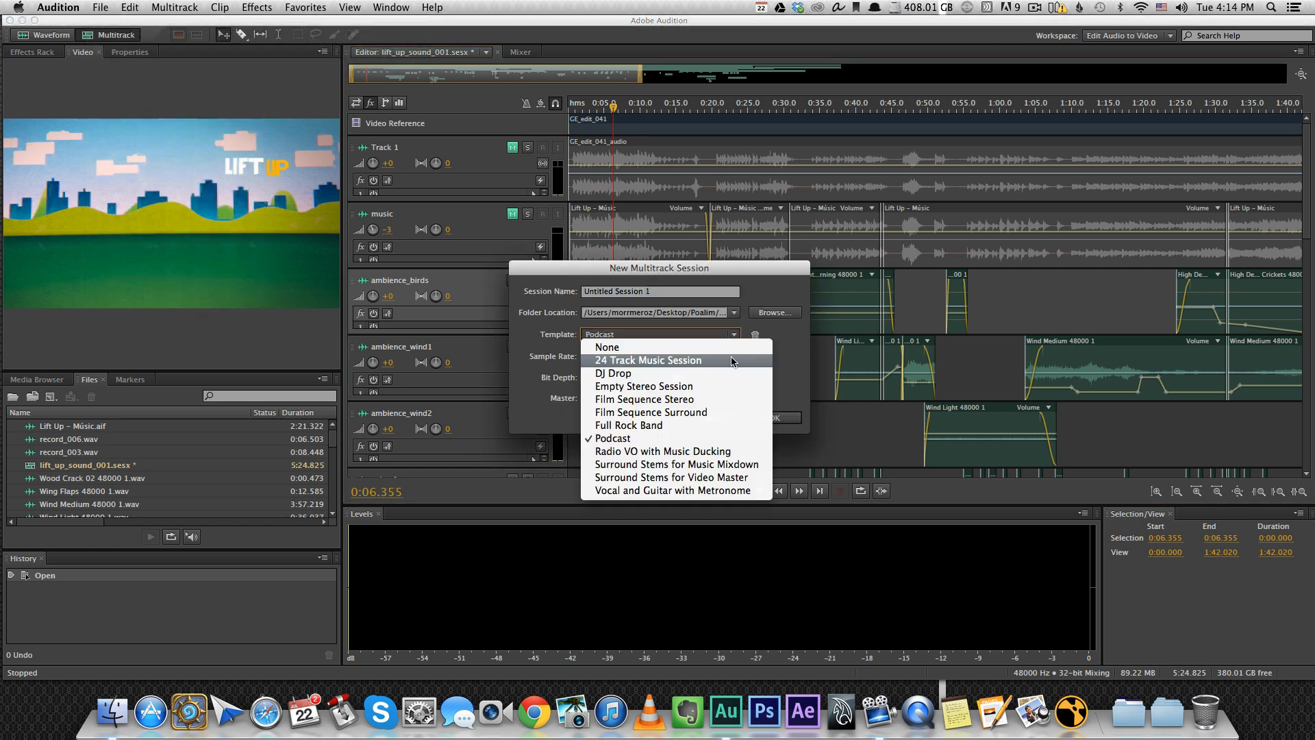
{"action": "mouse_move", "coordinate": [650, 411]}
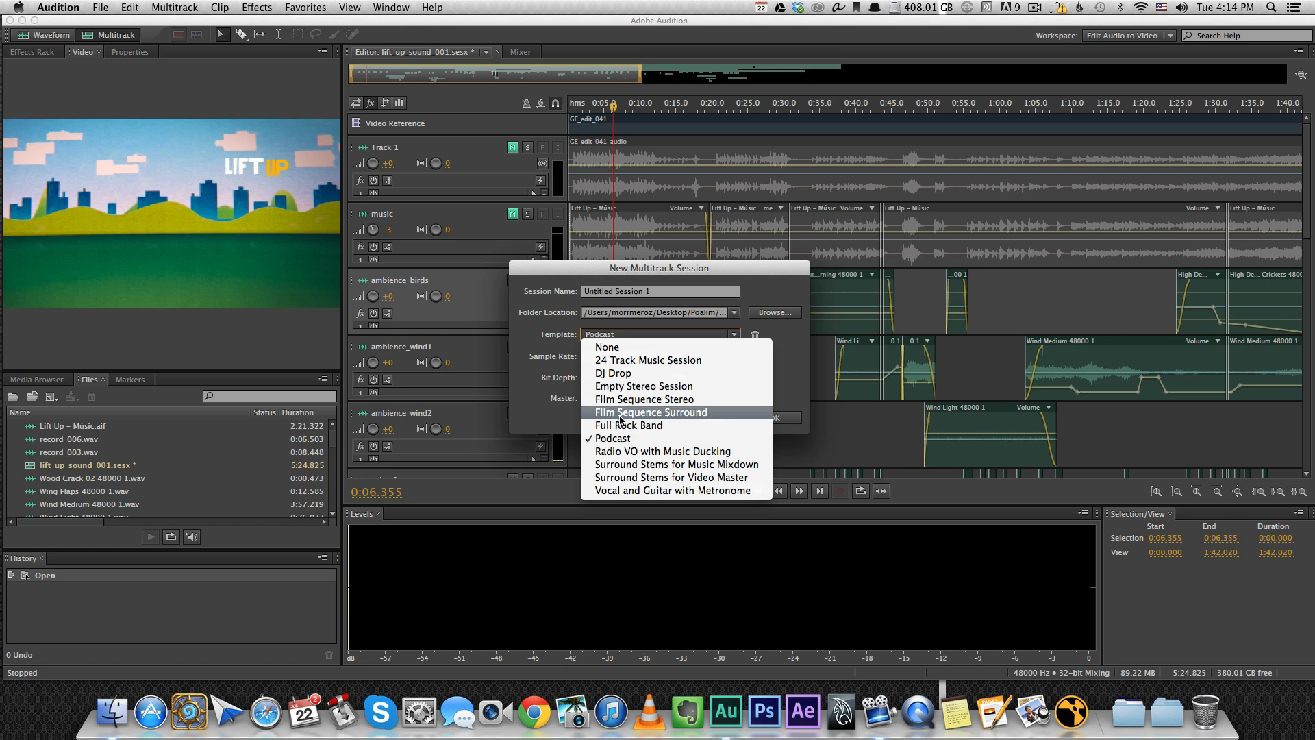
{"action": "mouse_move", "coordinate": [643, 399]}
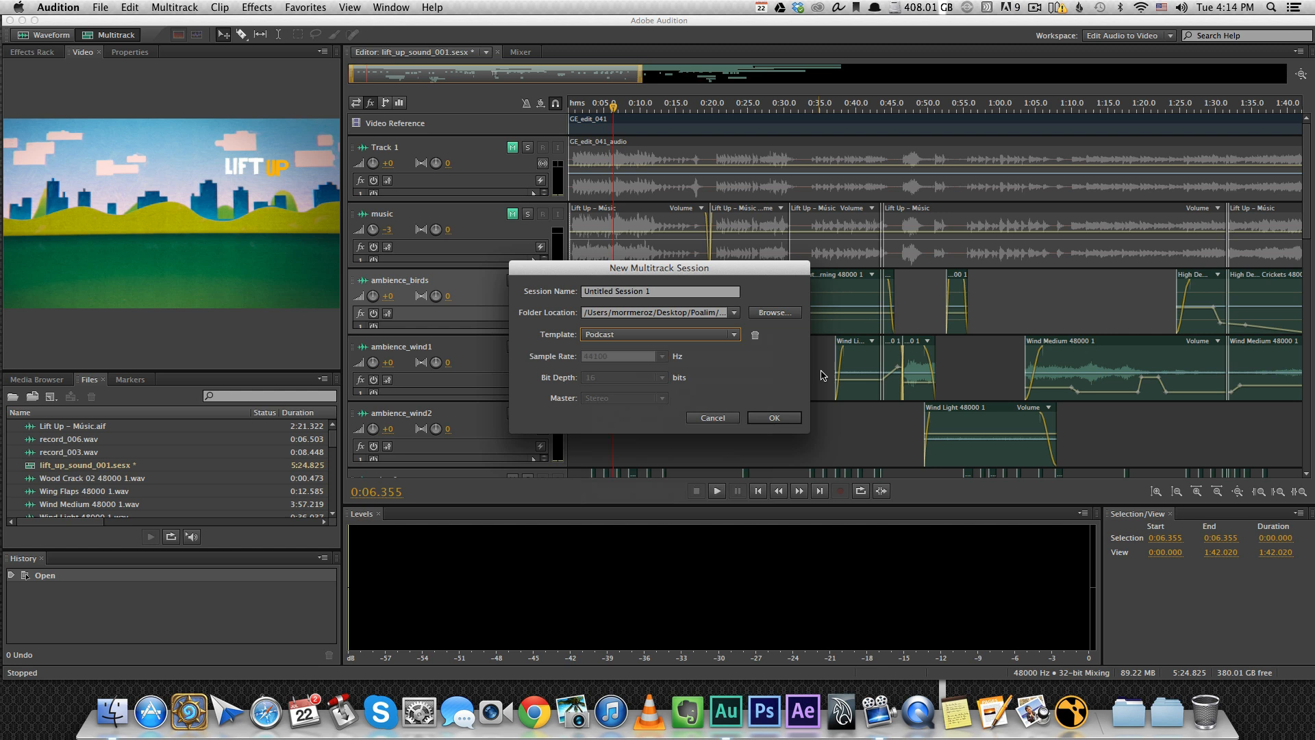
Step: Cancel the new session, scroll the Files panel, and keep the existing video clip
{"action": "left_click", "coordinate": [711, 417]}
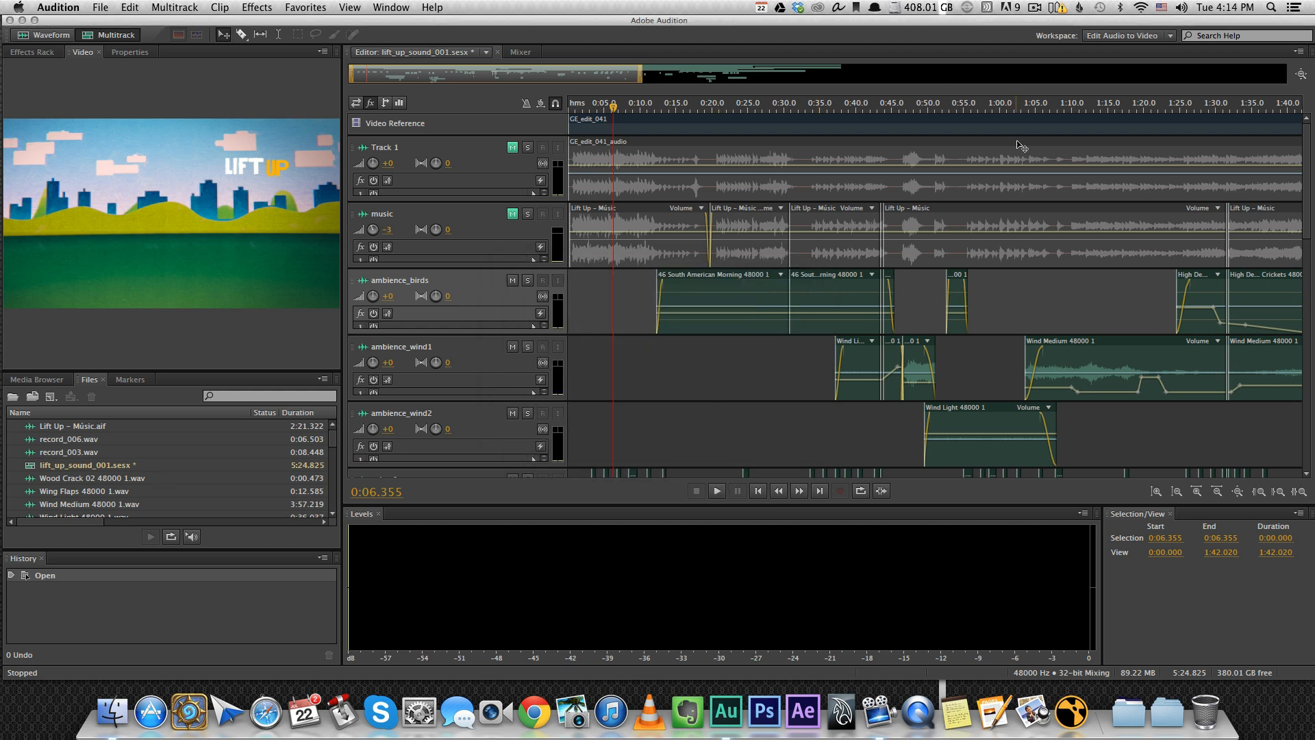
{"action": "mouse_move", "coordinate": [297, 307]}
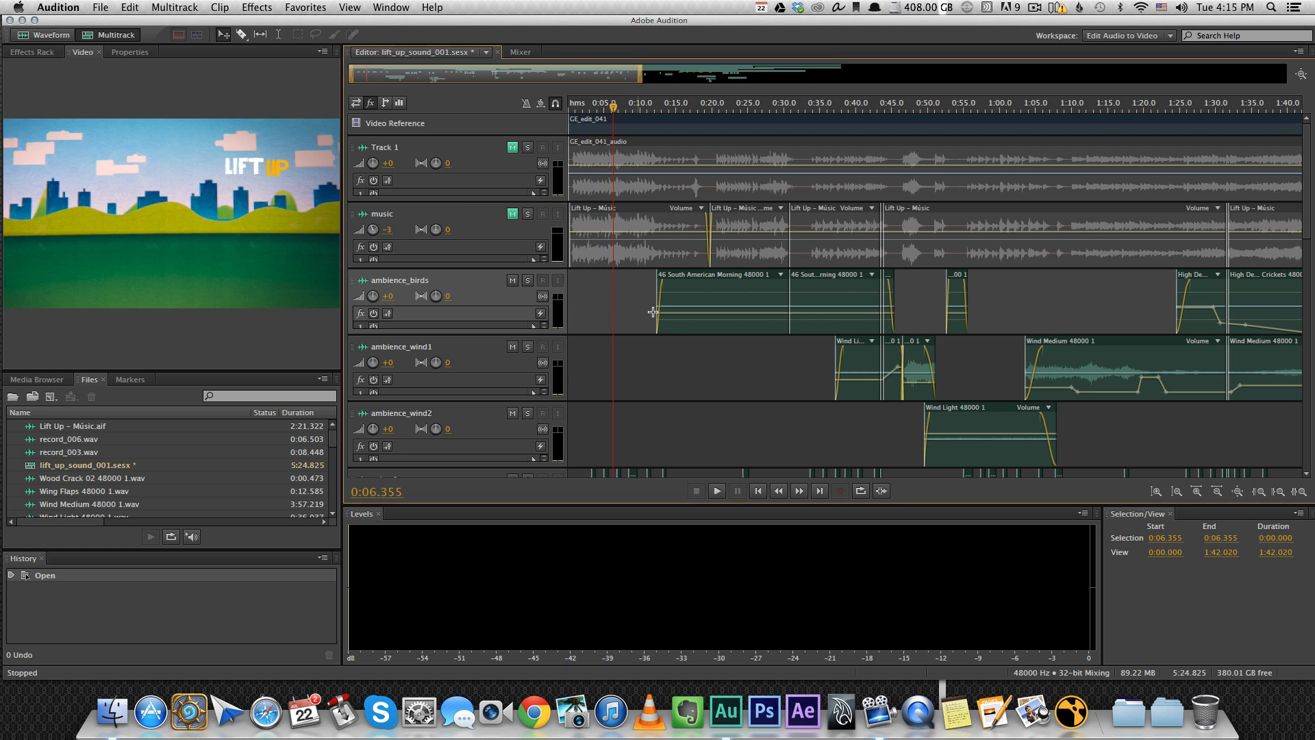
{"action": "mouse_move", "coordinate": [236, 399]}
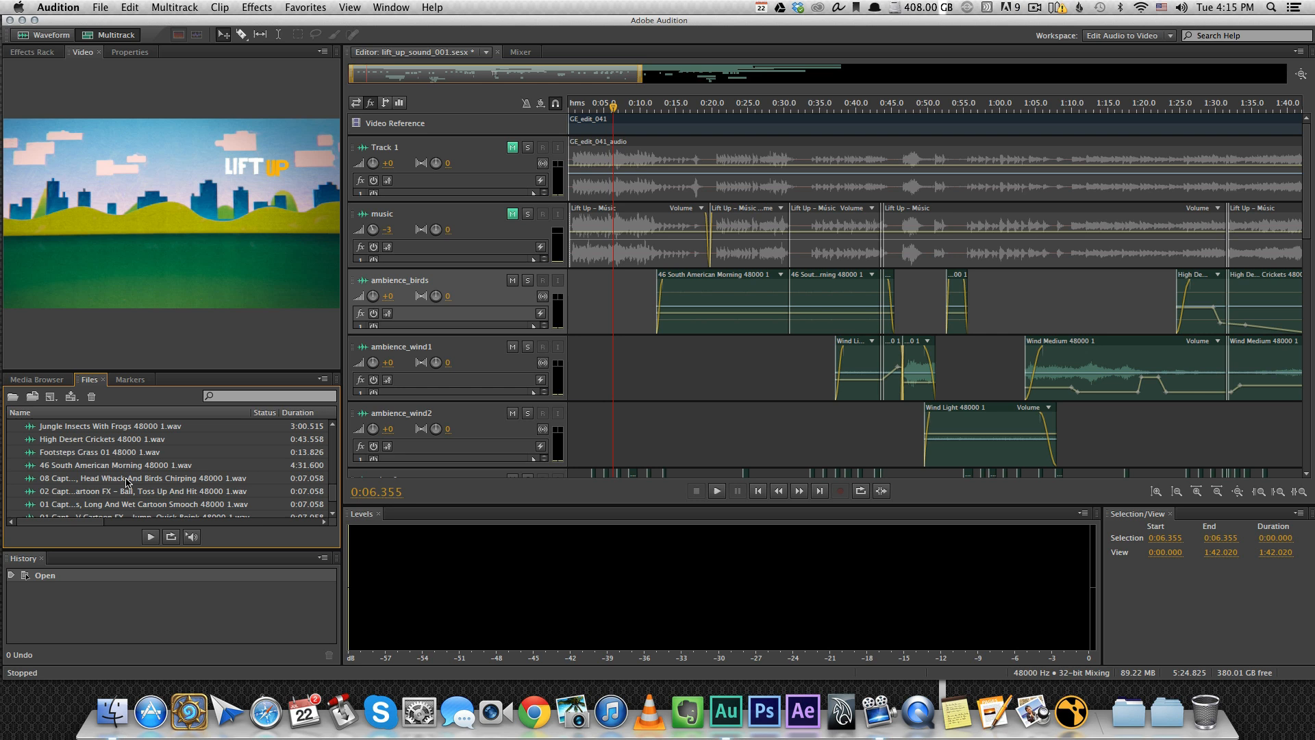
{"action": "scroll", "scroll_direction": "down", "scroll_amount": 3}
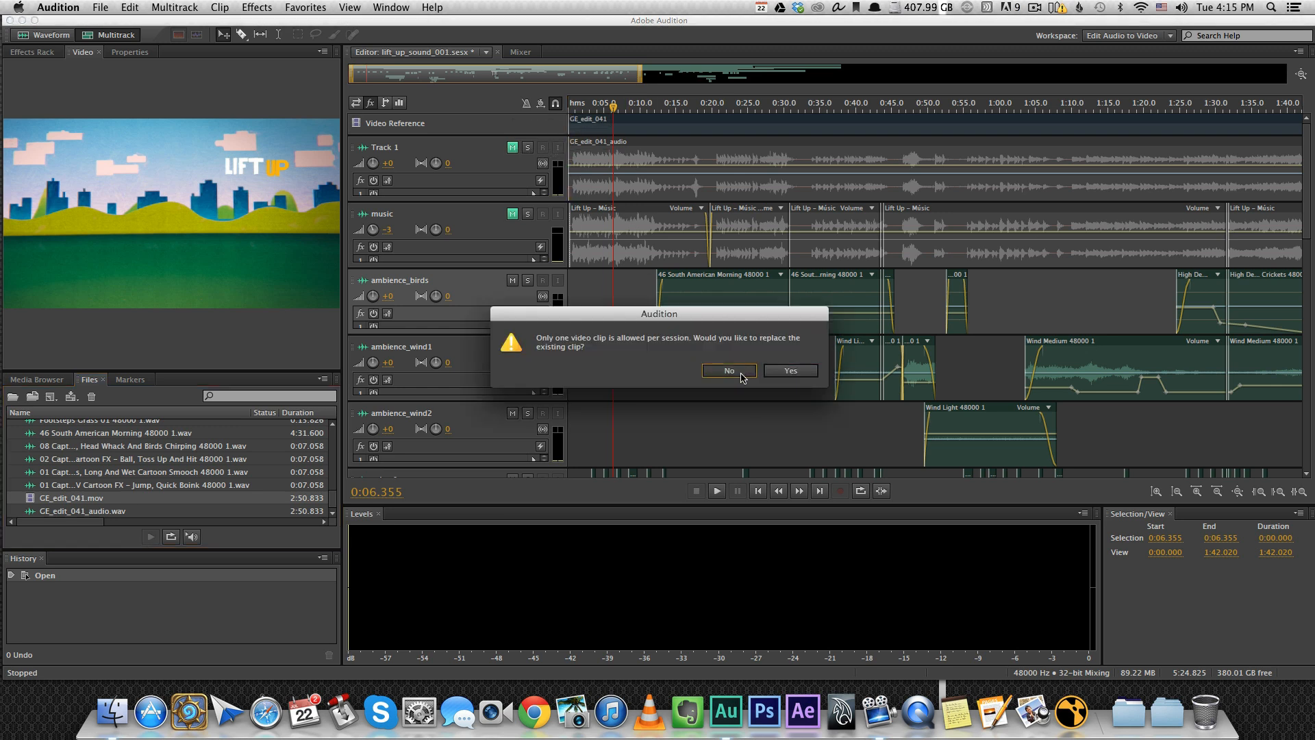
{"action": "left_click", "coordinate": [727, 369]}
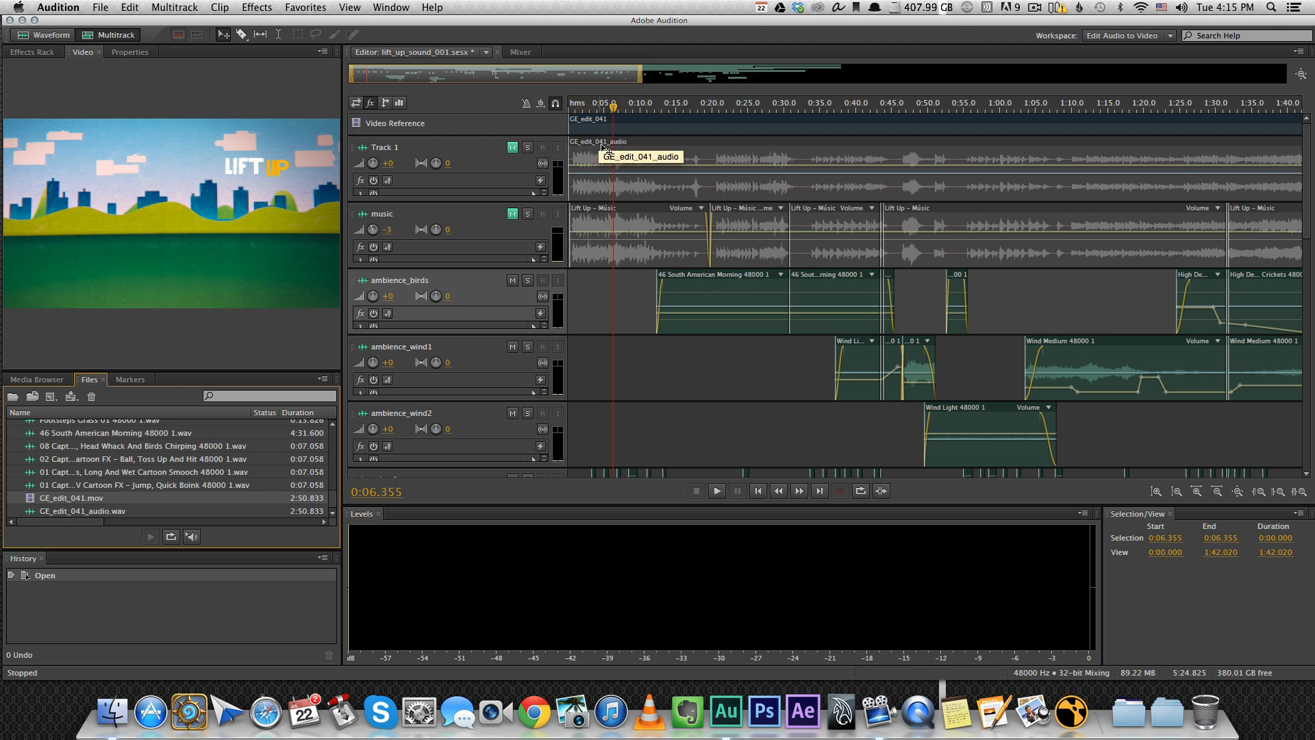
{"action": "mouse_move", "coordinate": [641, 108]}
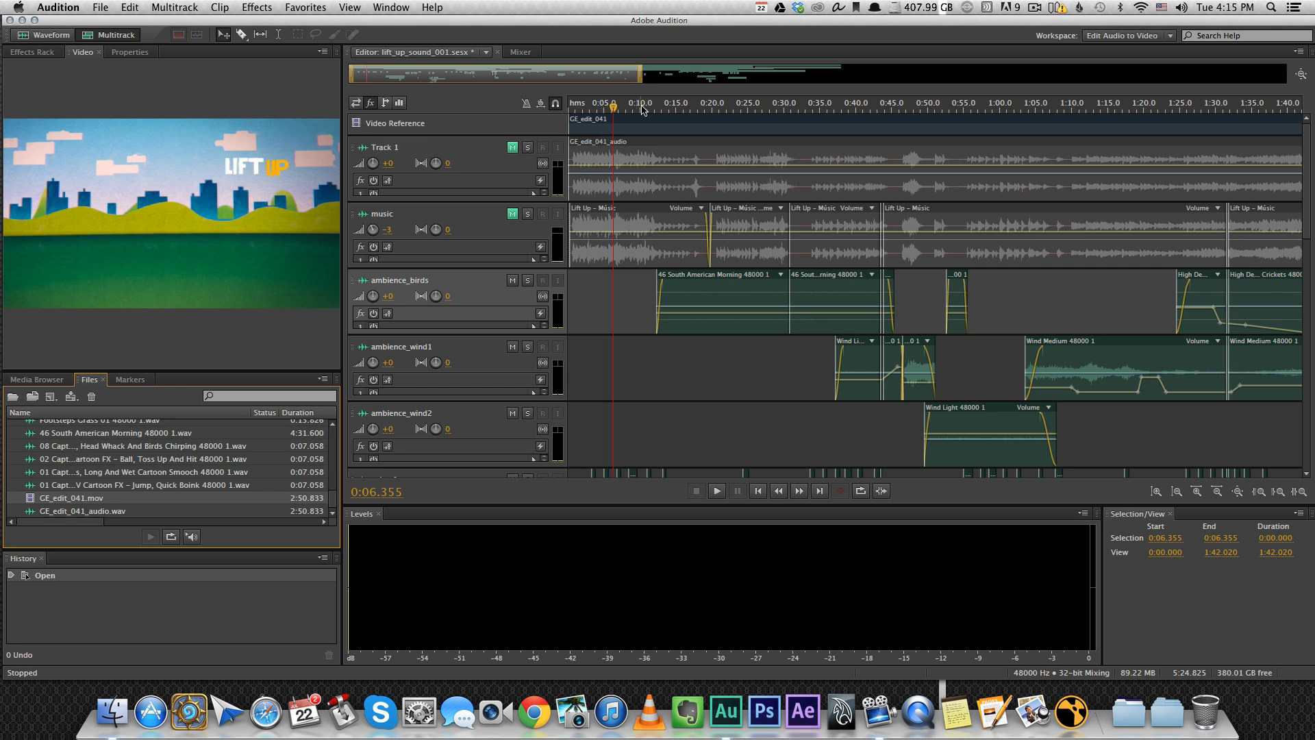
{"action": "mouse_move", "coordinate": [643, 108]}
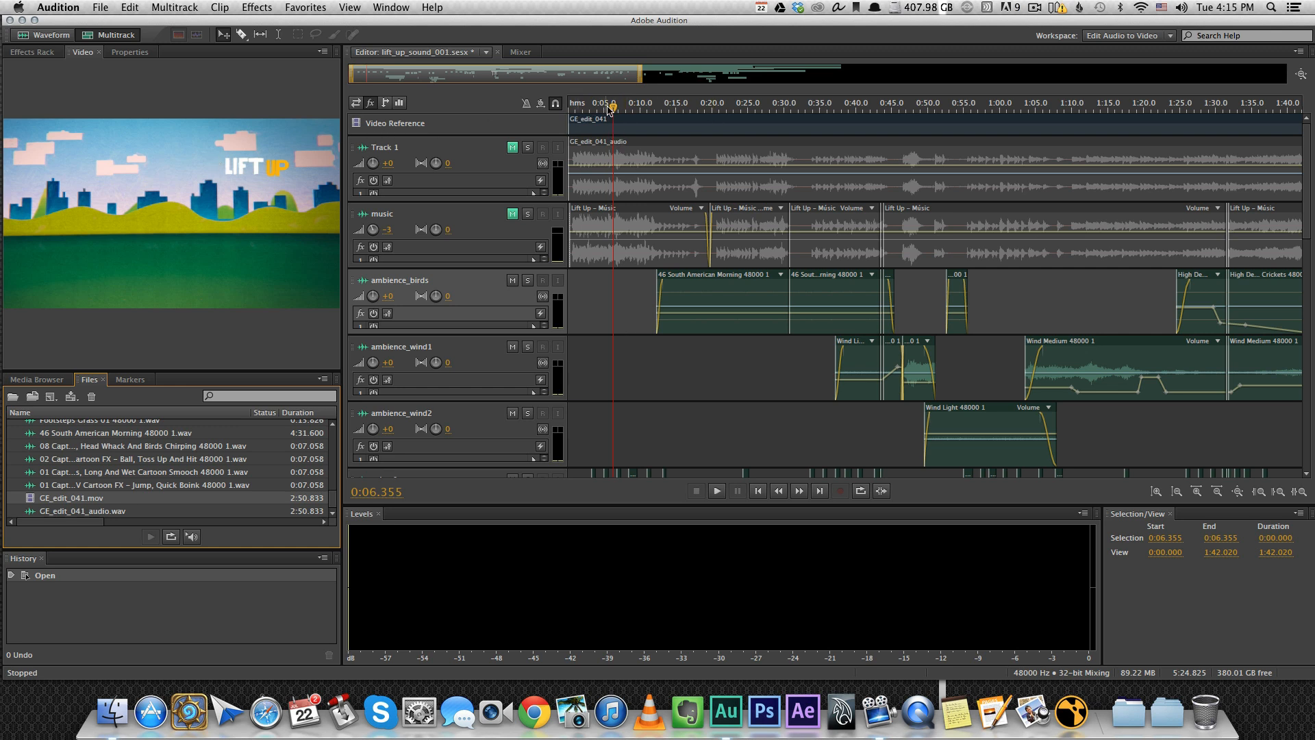
Step: Preview the Lift Up opening from the ruler near 34 seconds, then unmute the music track
{"action": "left_click", "coordinate": [618, 110]}
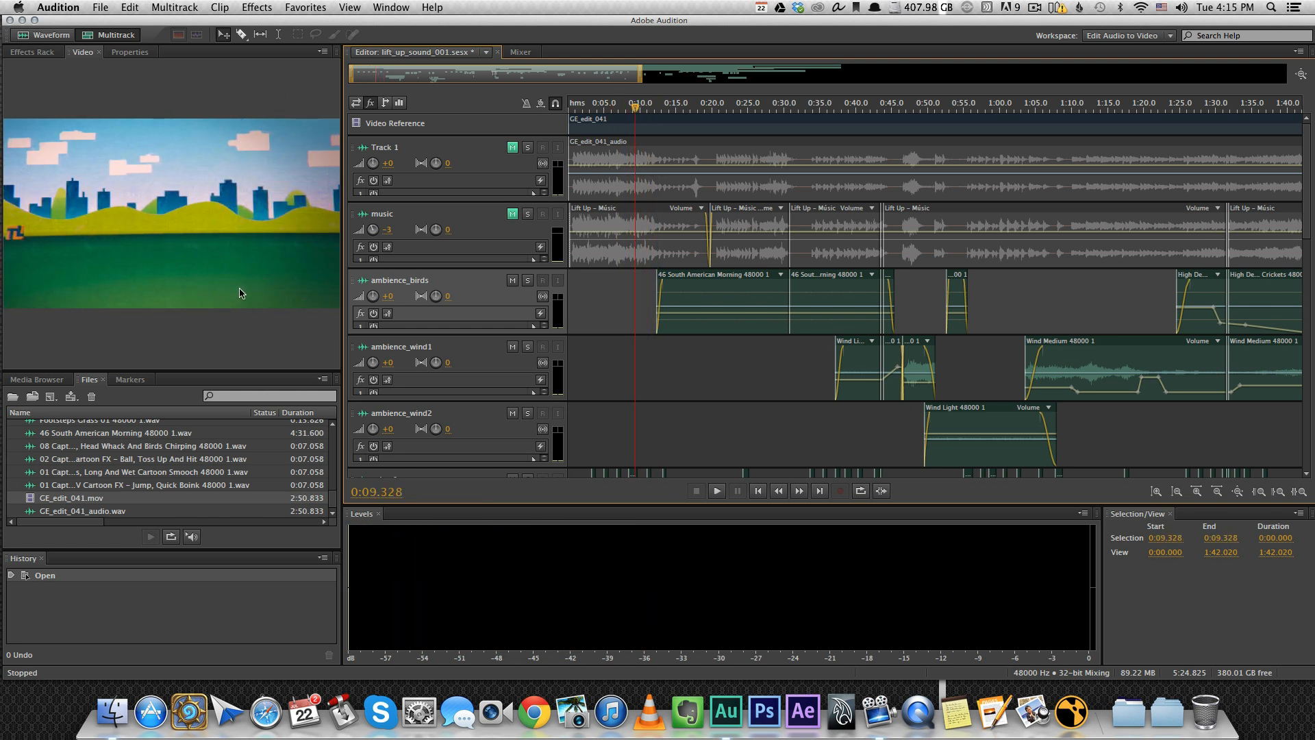
{"action": "left_click", "coordinate": [801, 102]}
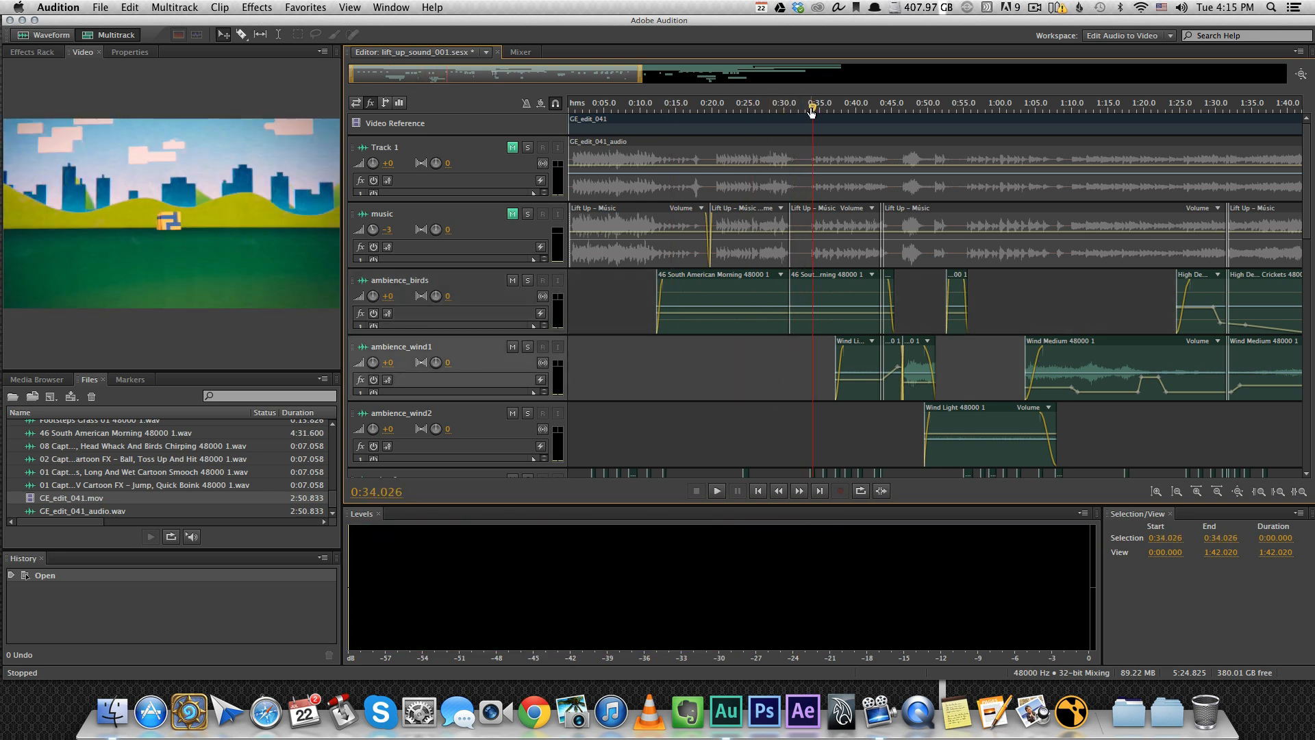
{"action": "mouse_move", "coordinate": [711, 102]}
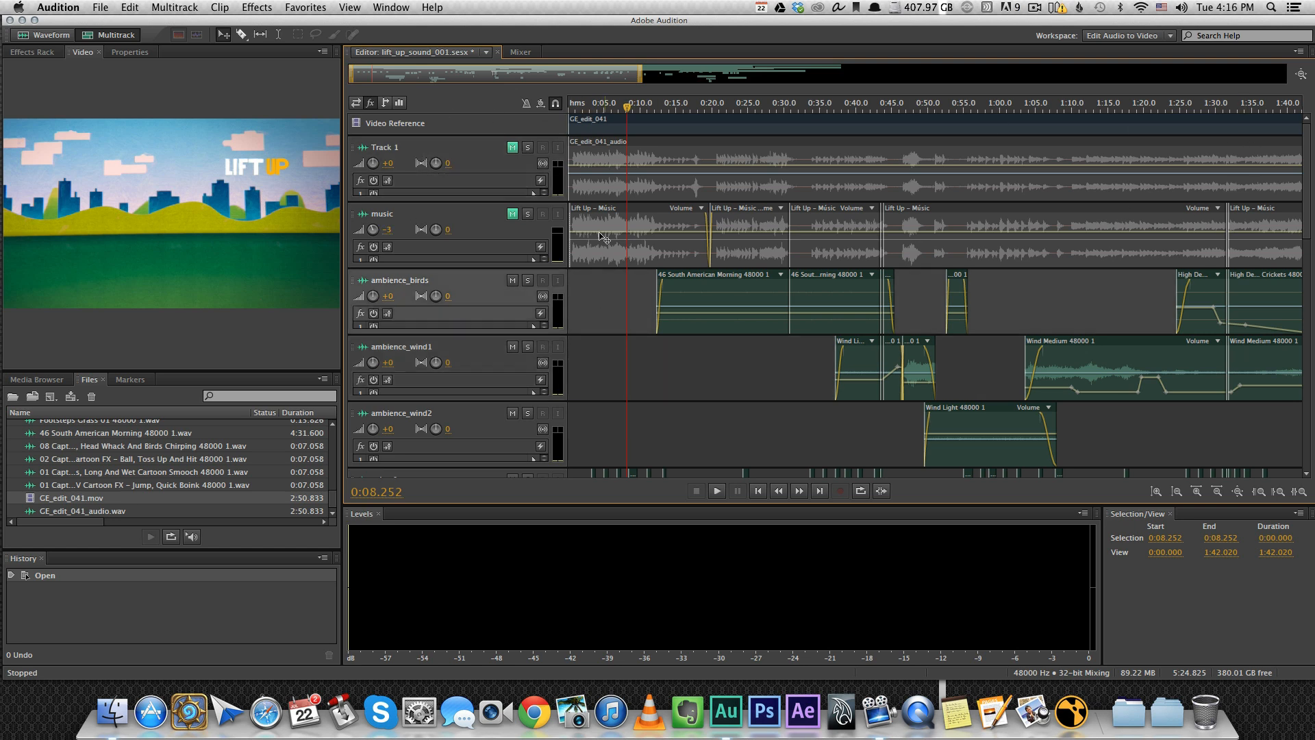
{"action": "mouse_move", "coordinate": [382, 219]}
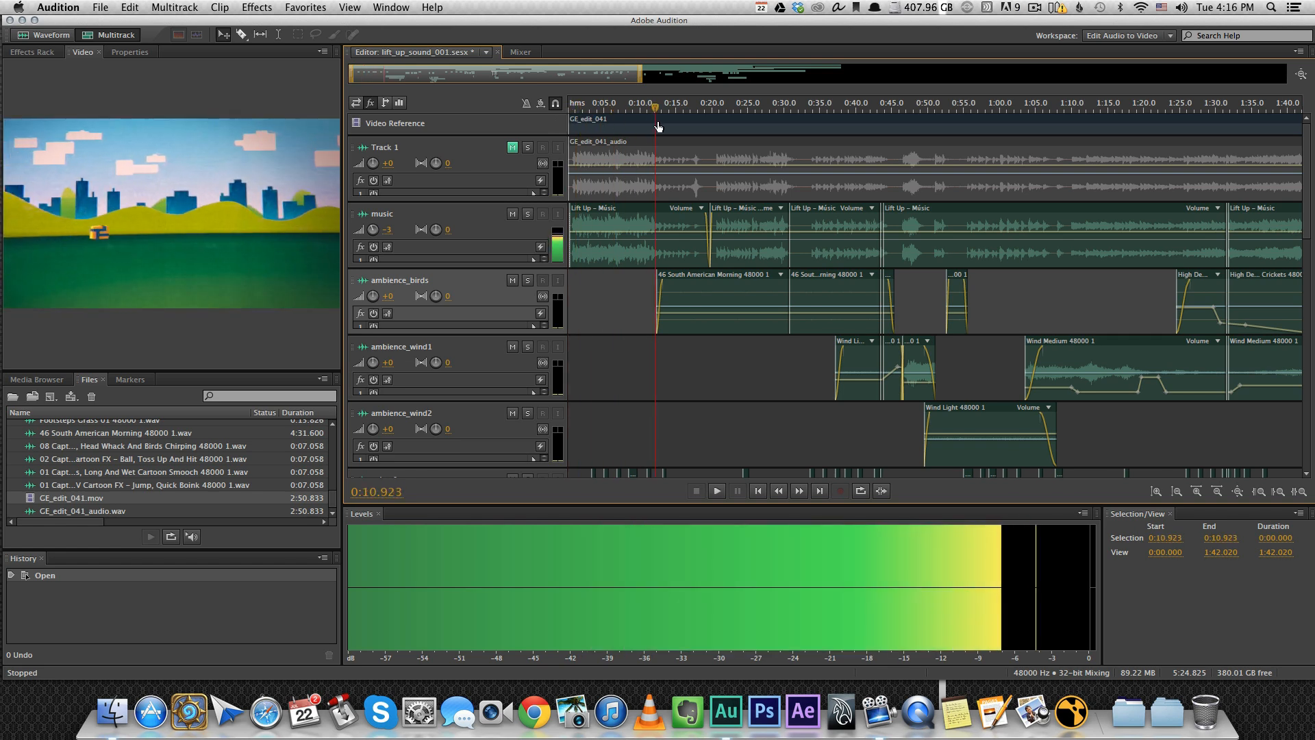
{"action": "left_click", "coordinate": [688, 104]}
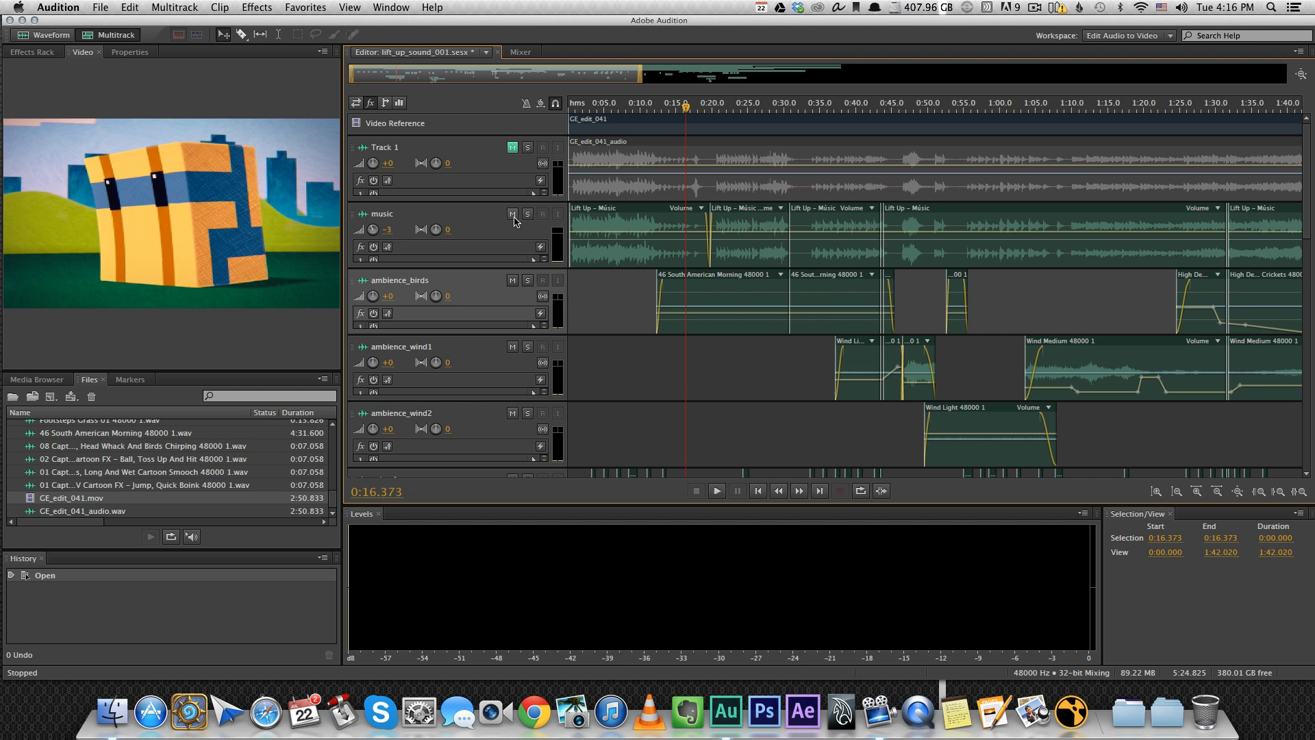
{"action": "mouse_move", "coordinate": [512, 215]}
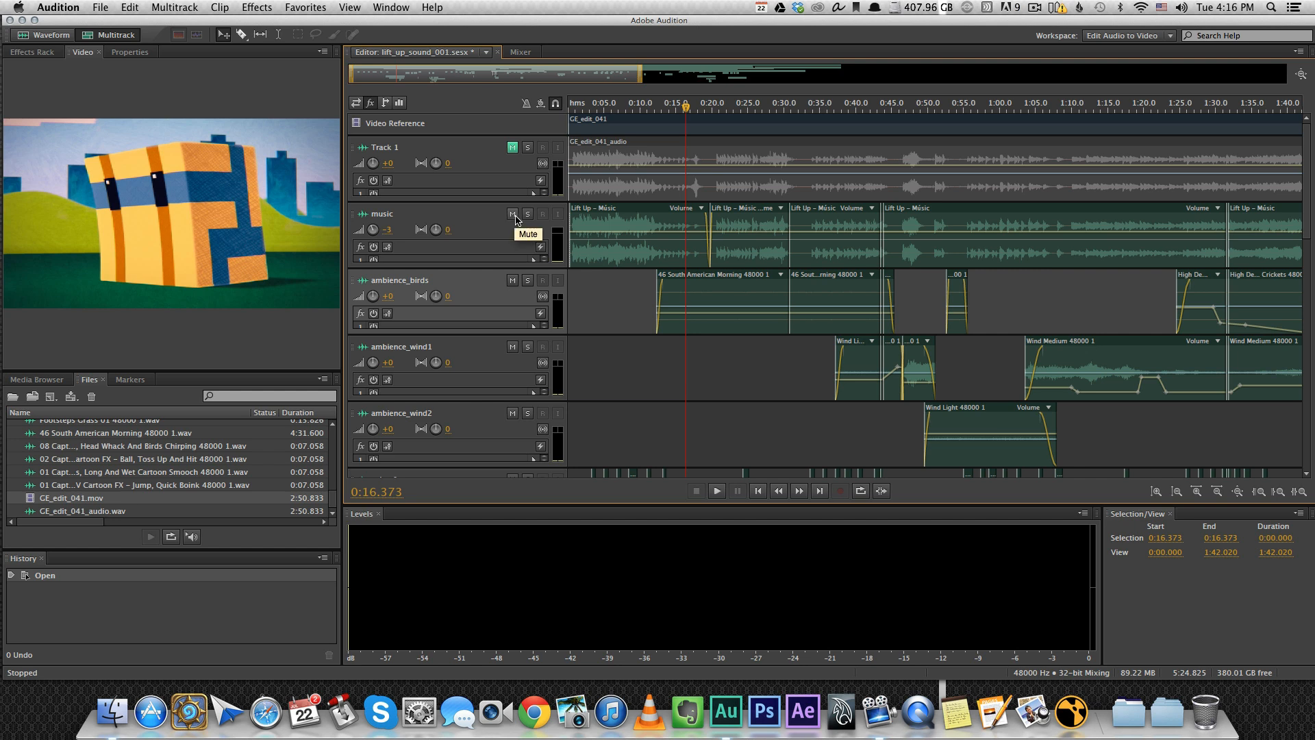
{"action": "mouse_move", "coordinate": [638, 113]}
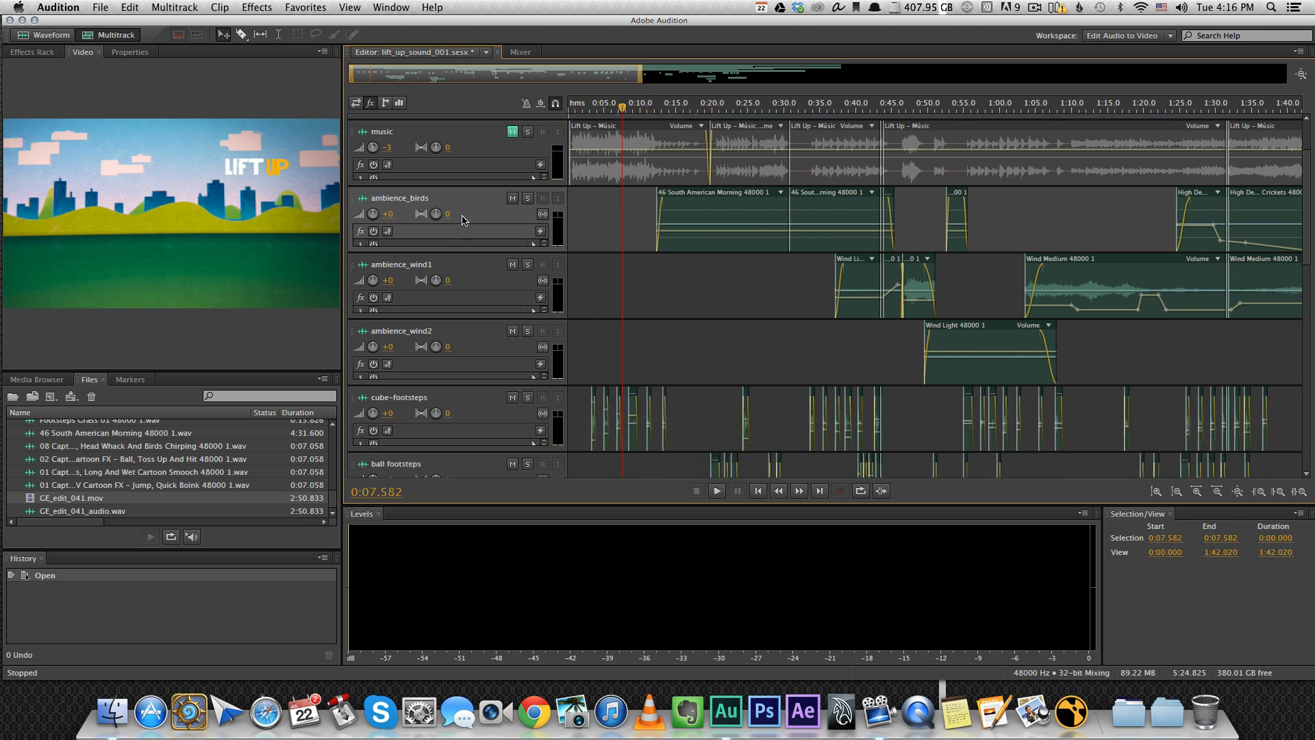
{"action": "mouse_move", "coordinate": [467, 275]}
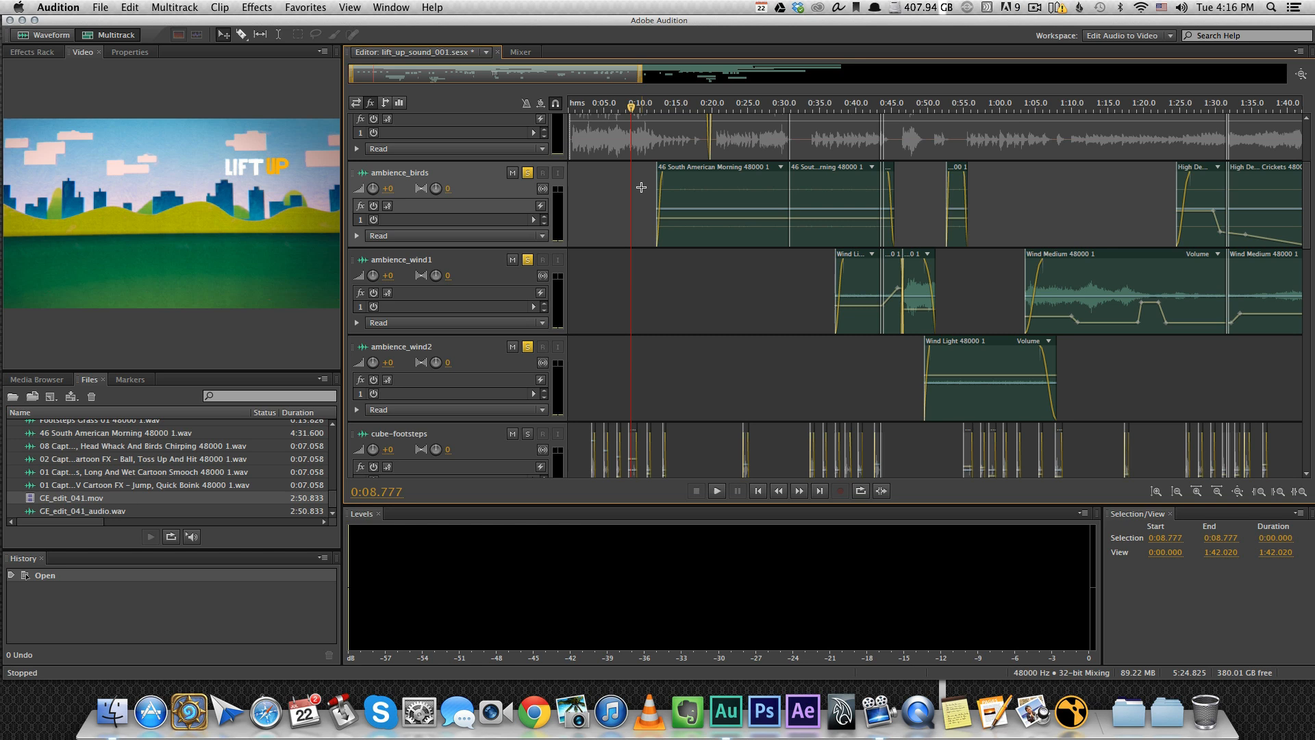
Step: Audition the soloed ambience tracks from the first clip through 0:45 and 1:00
{"action": "left_click", "coordinate": [714, 490]}
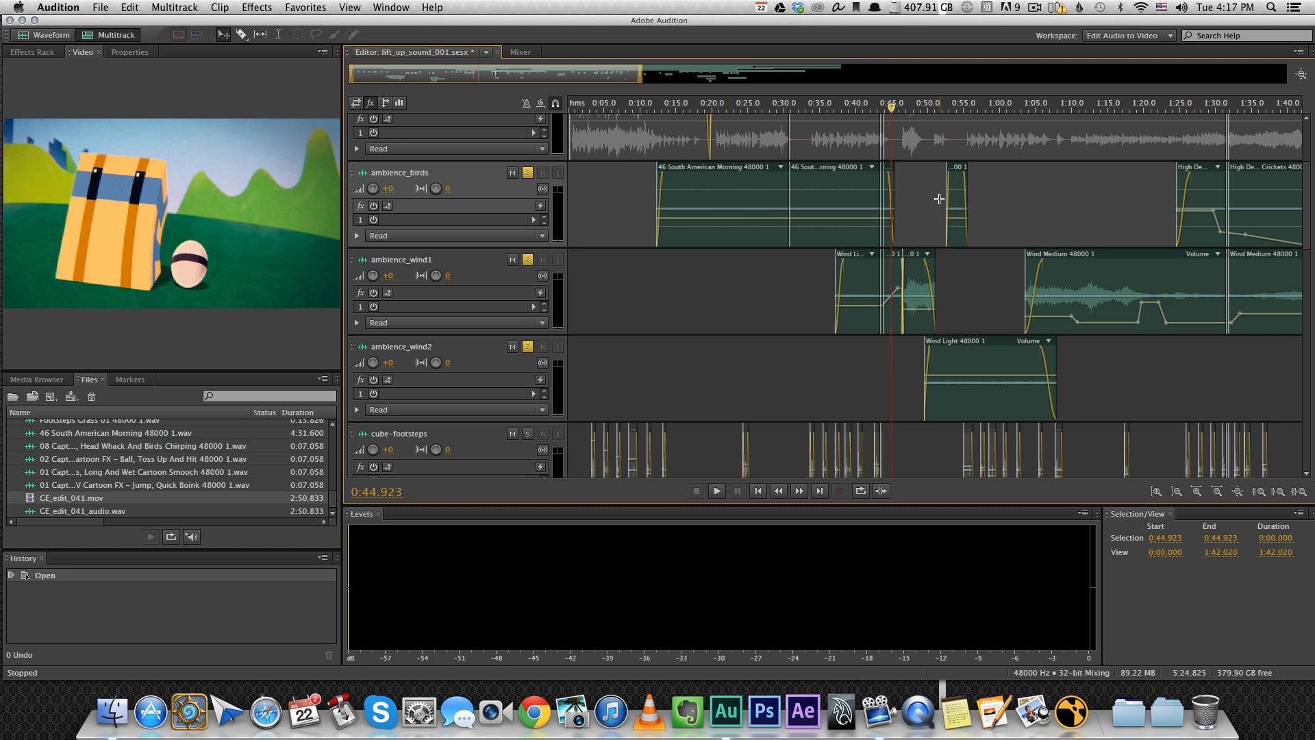
{"action": "left_click", "coordinate": [716, 491]}
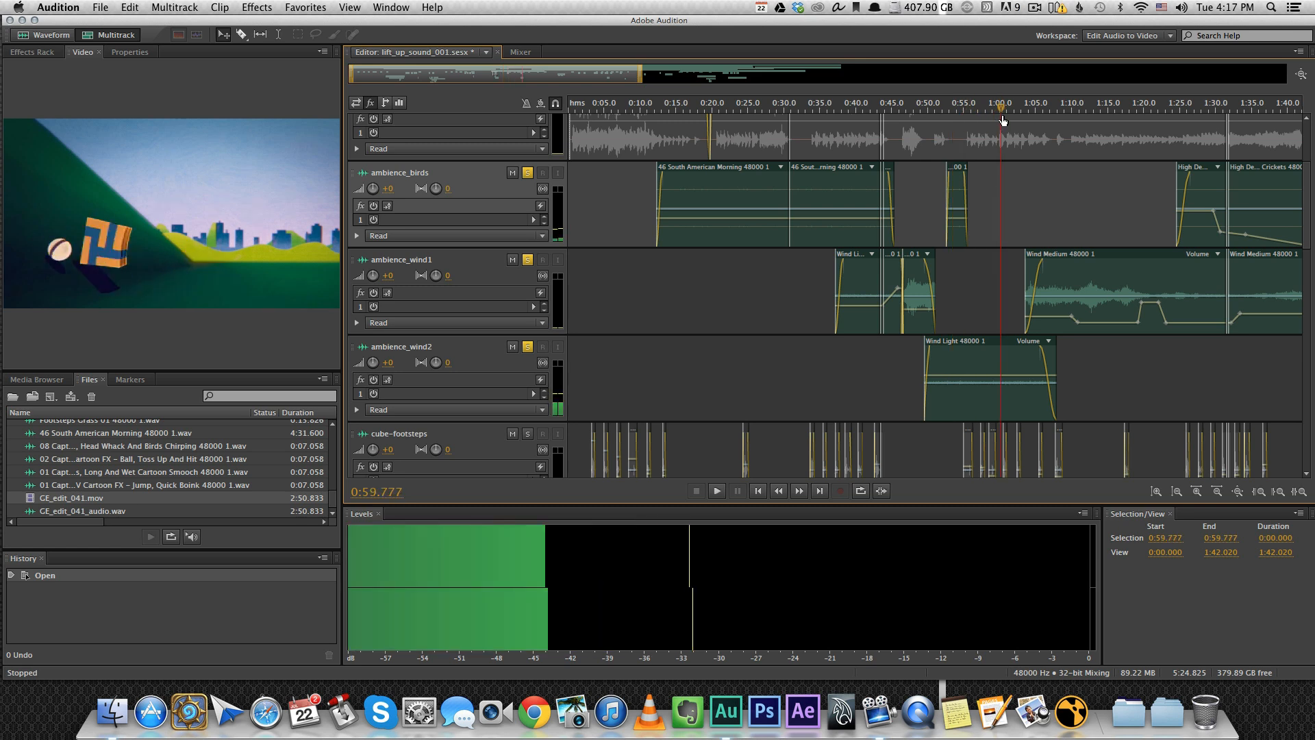
{"action": "left_click", "coordinate": [715, 491]}
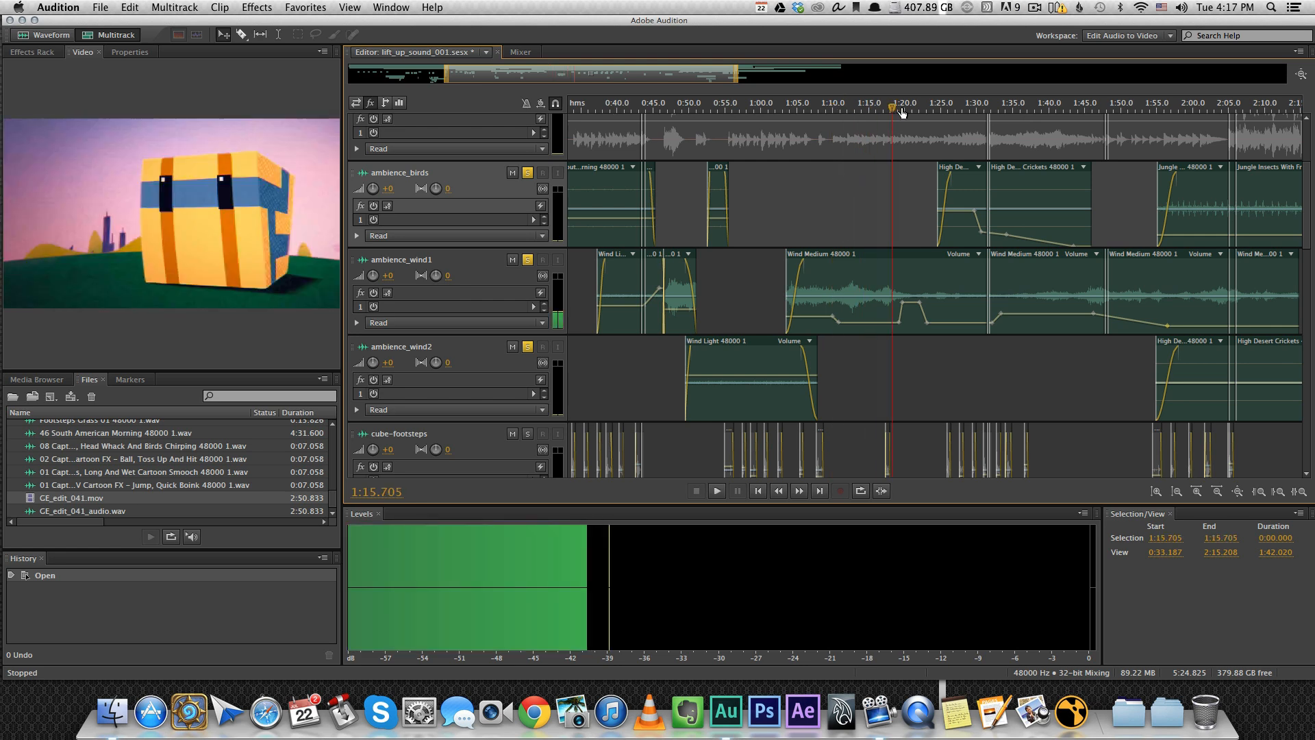
{"action": "left_click", "coordinate": [715, 490]}
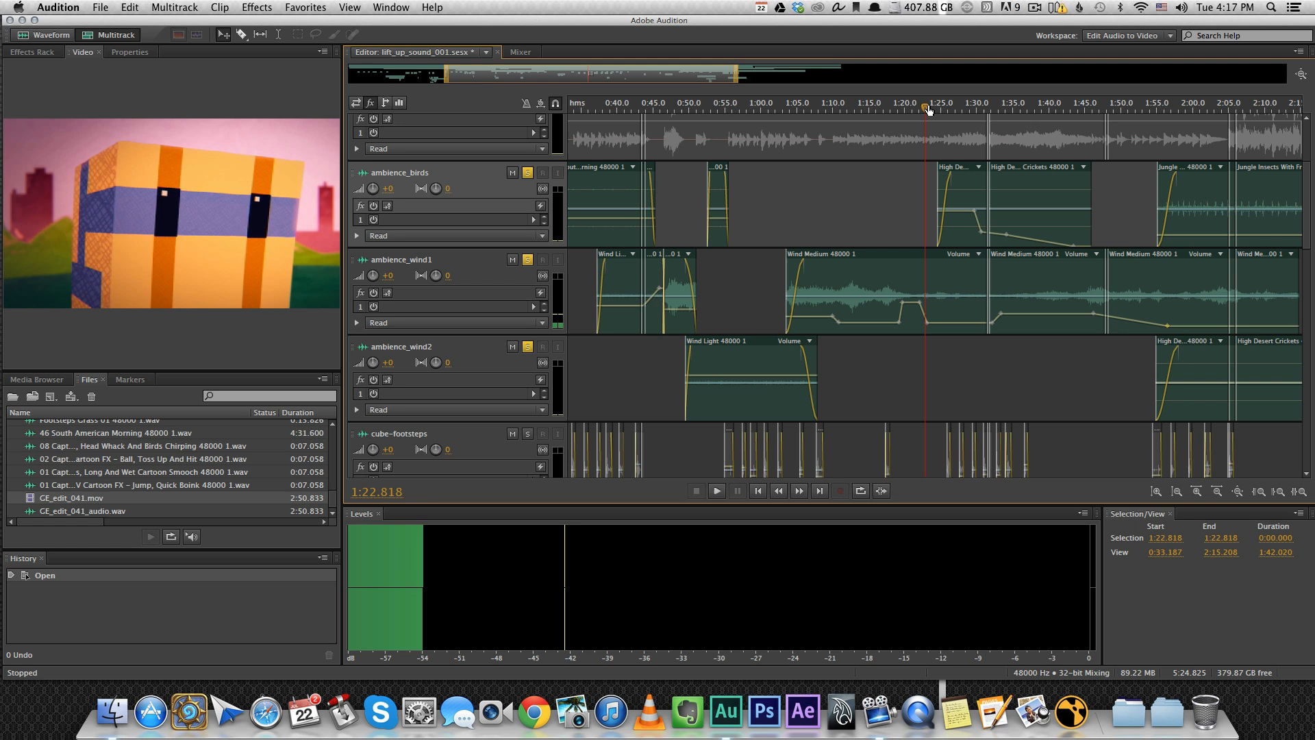
{"action": "left_click", "coordinate": [922, 109]}
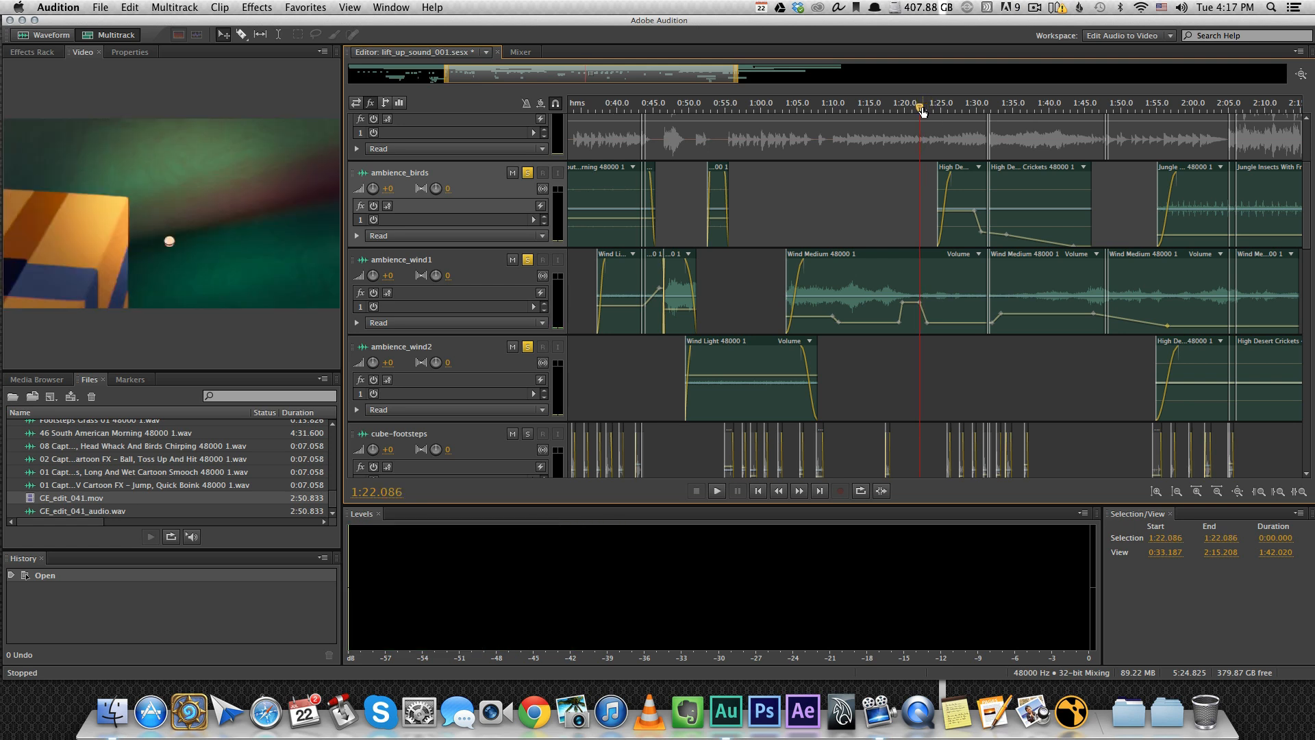
{"action": "left_click", "coordinate": [714, 490]}
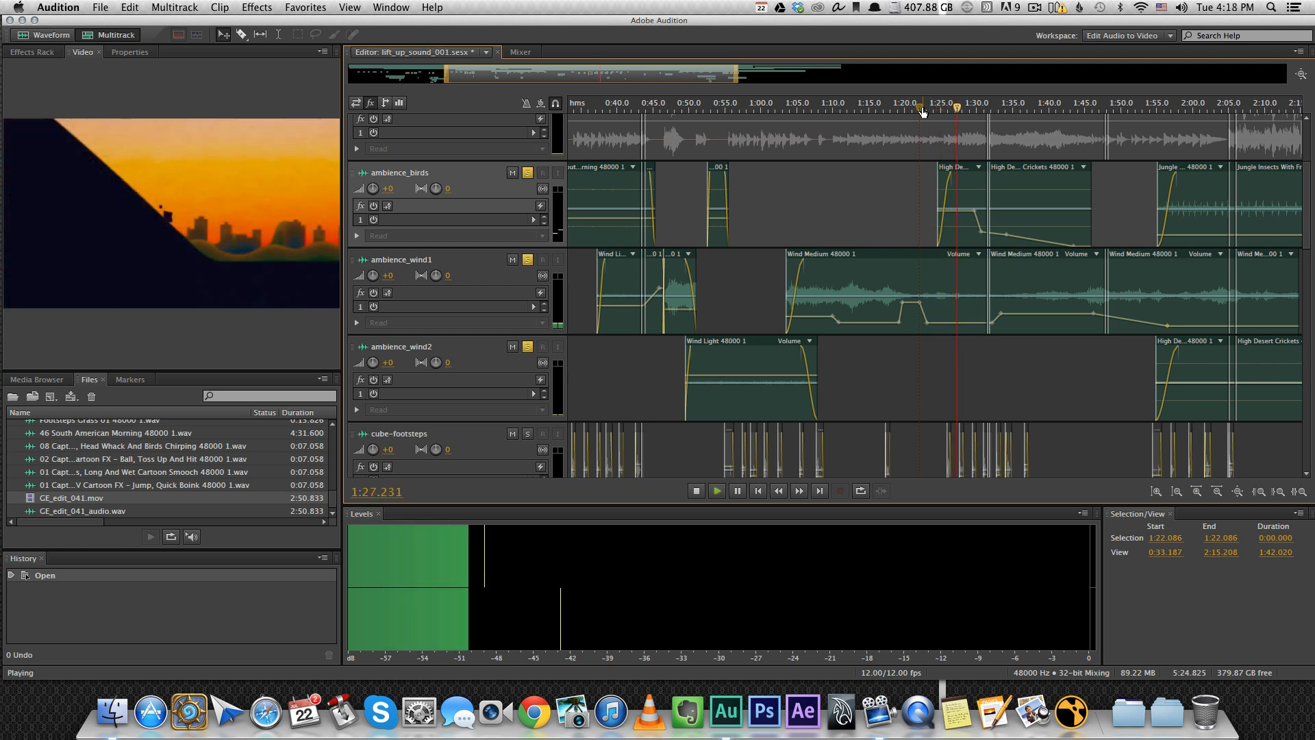
{"action": "left_click", "coordinate": [695, 490]}
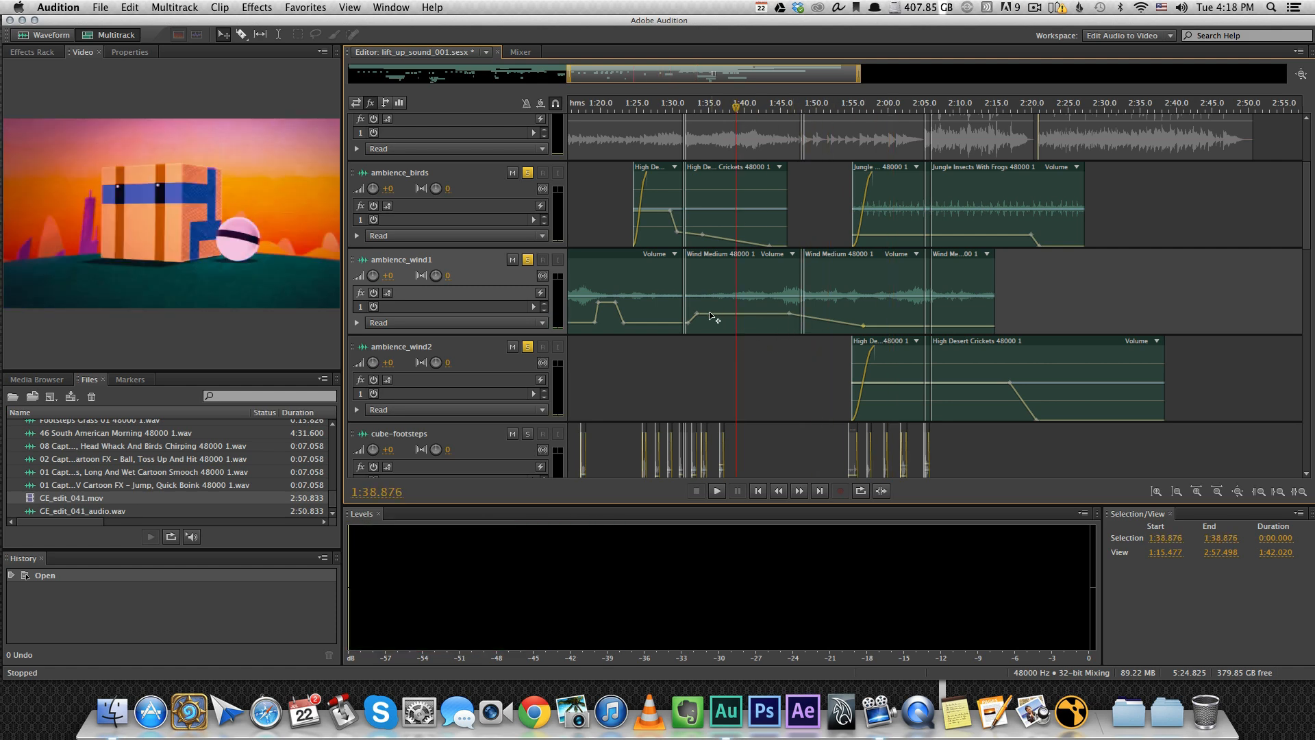
{"action": "mouse_move", "coordinate": [725, 318]}
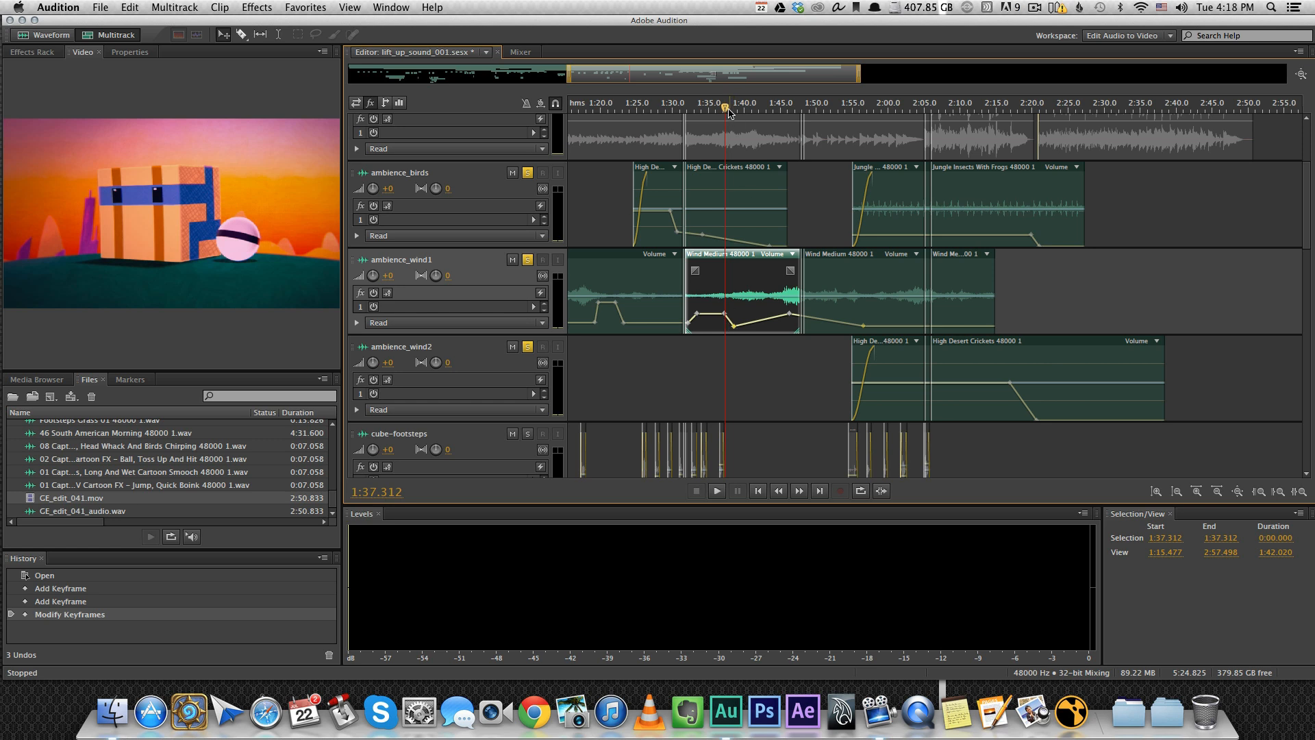
Step: Move the playhead to about 1:37 and 1:39 around the Wind Medium keyframe
{"action": "left_click", "coordinate": [737, 107]}
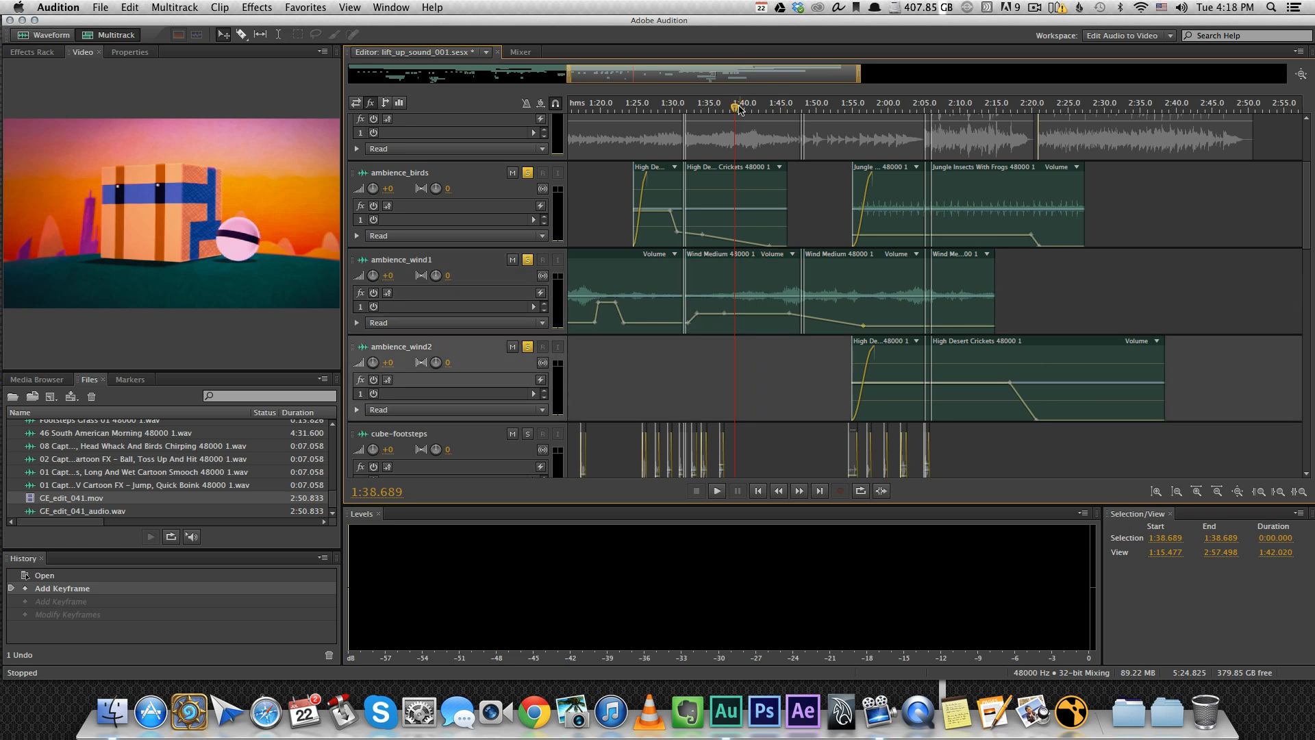
{"action": "left_click", "coordinate": [688, 102]}
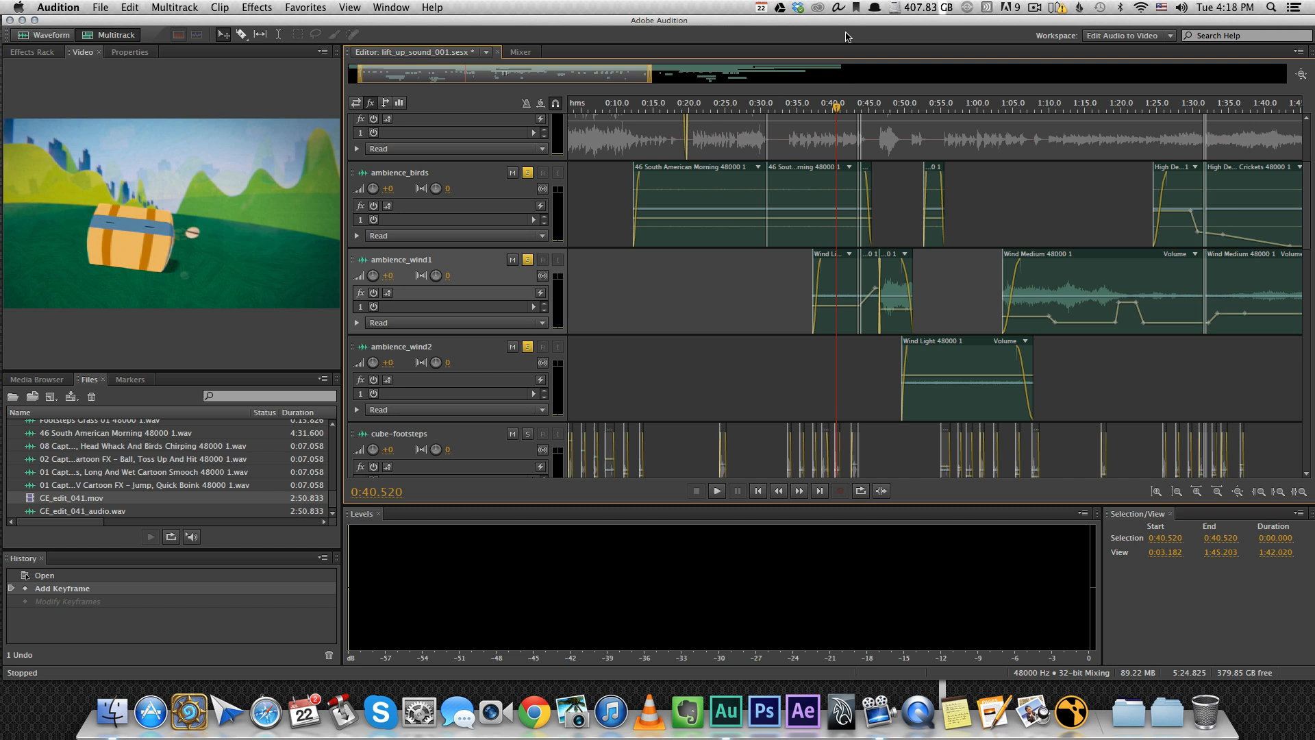
{"action": "mouse_move", "coordinate": [837, 136]}
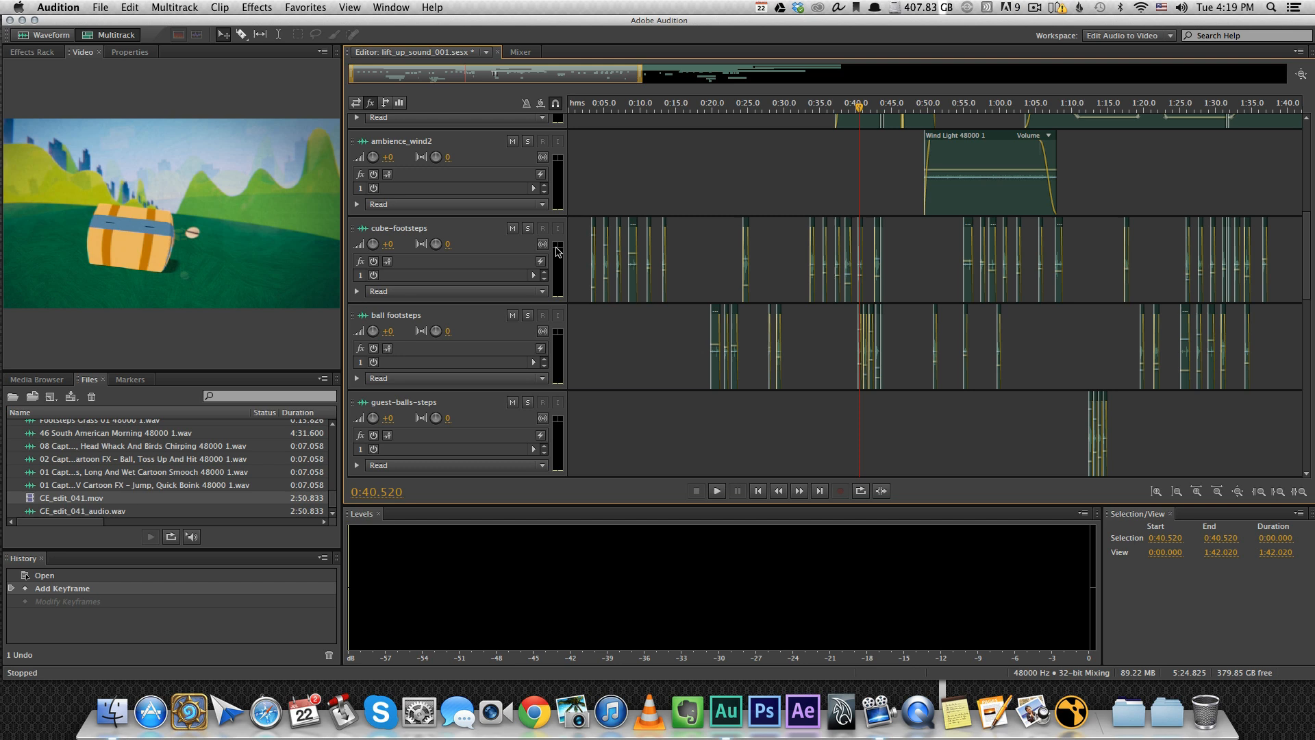
Step: Solo cube-footsteps, ball footsteps and guest-balls-steps in place of the ambience tracks
{"action": "left_click", "coordinate": [527, 402]}
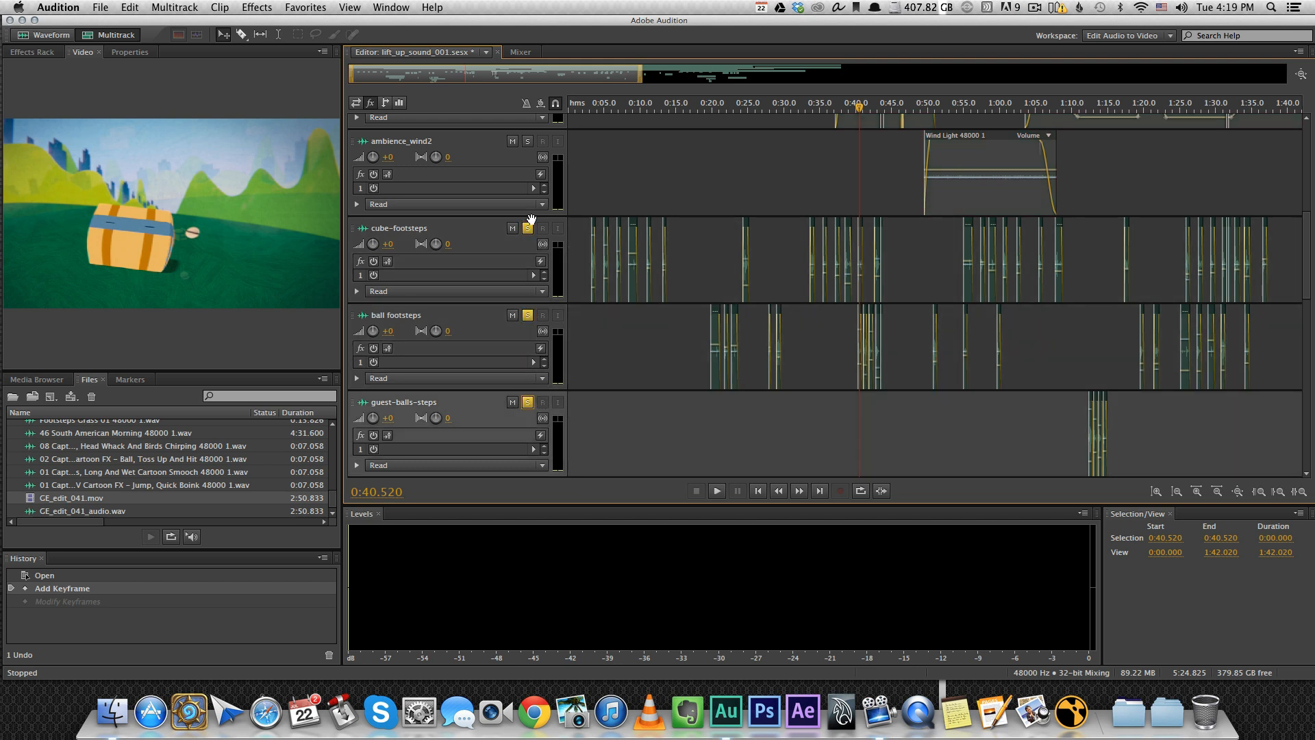
Step: Collapse track lanes down to Master and play from about 0:40, then 0:15
{"action": "scroll", "scroll_direction": "down", "scroll_amount": 3}
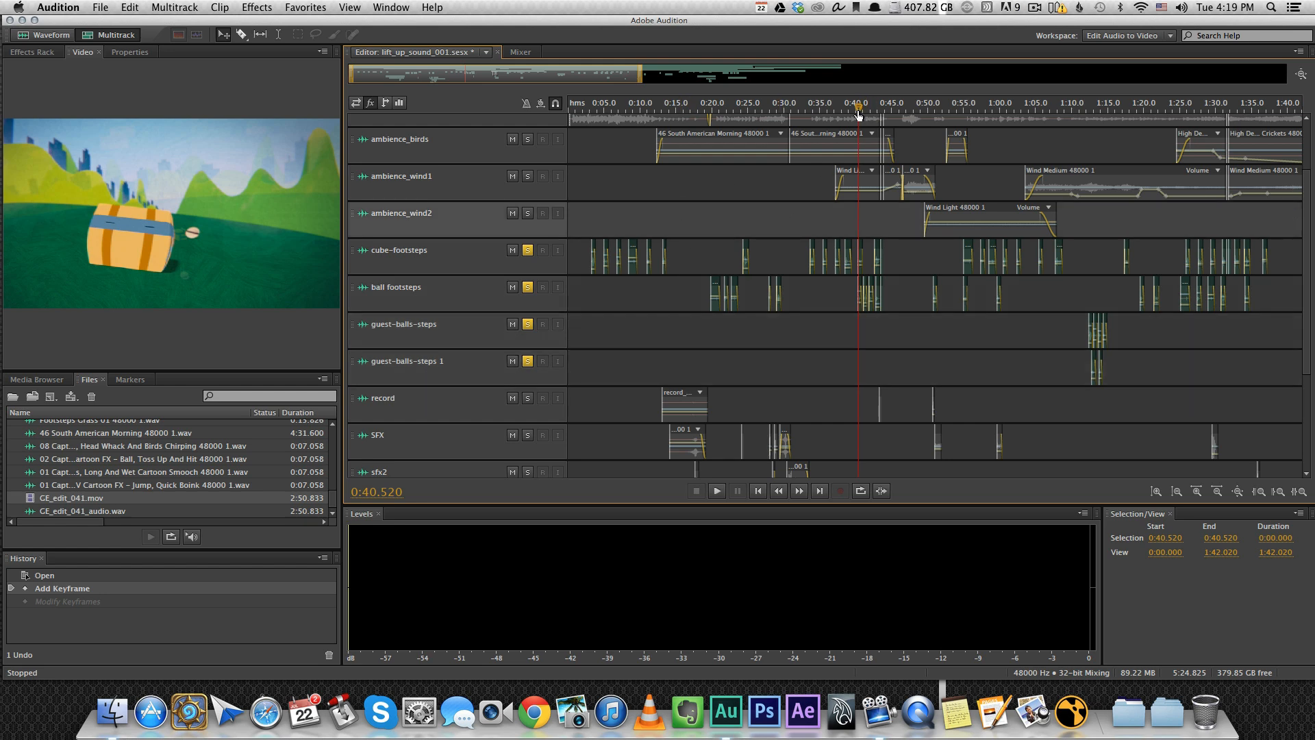
{"action": "left_click", "coordinate": [715, 490]}
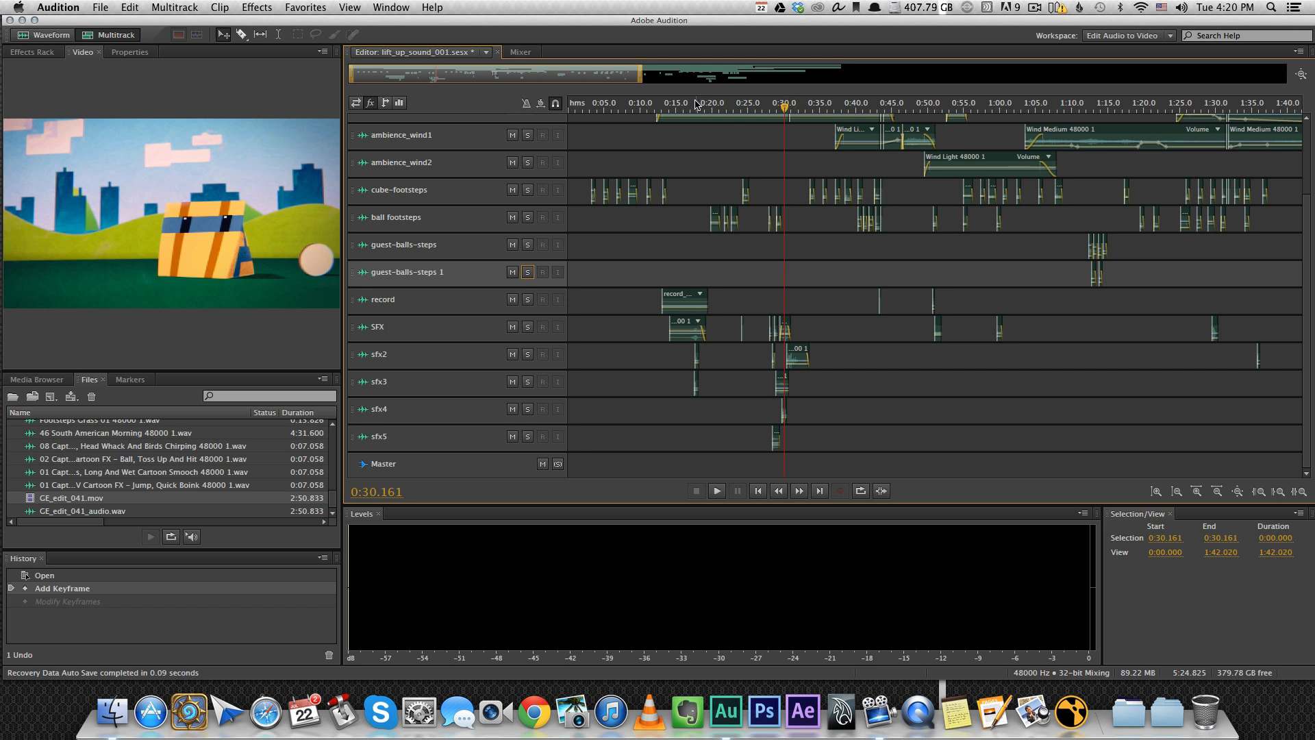
{"action": "left_click", "coordinate": [665, 102]}
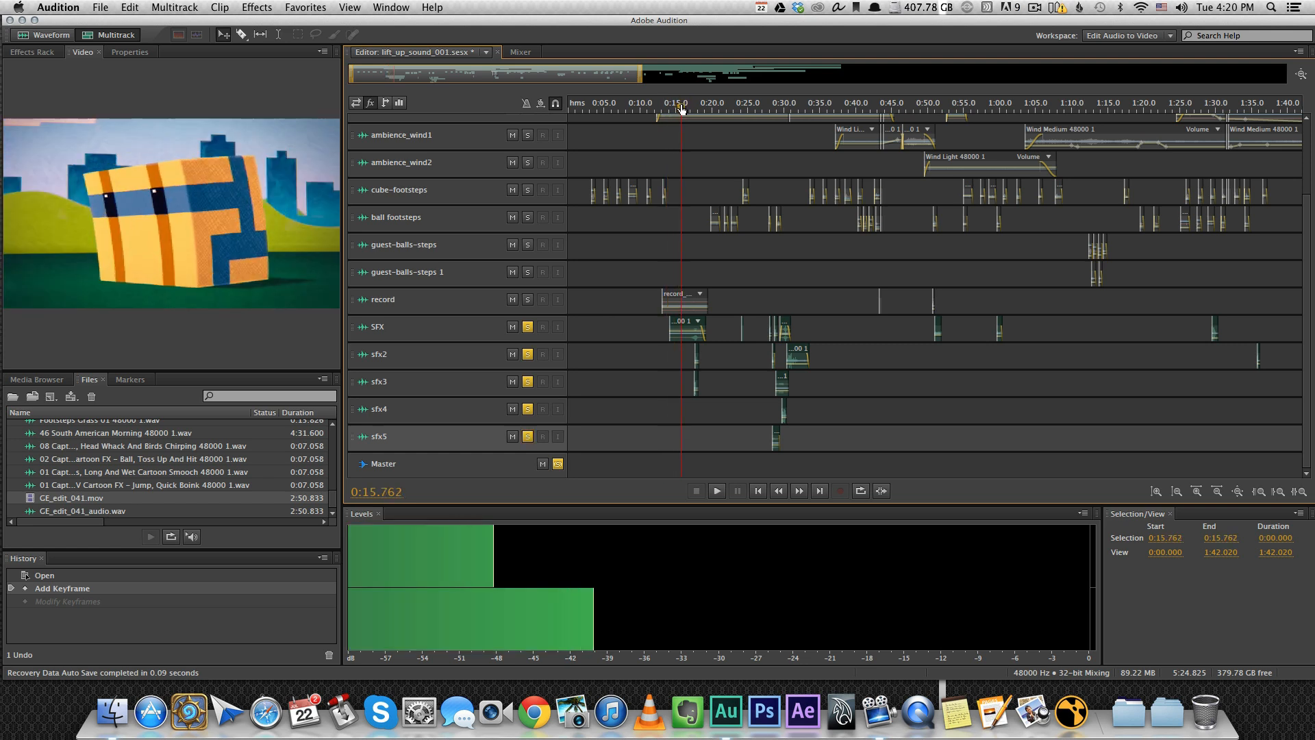
Step: Zoom the timeline to about 0:07–0:55 and play the soloed SFX tracks from 0:15.7
{"action": "left_click", "coordinate": [715, 490]}
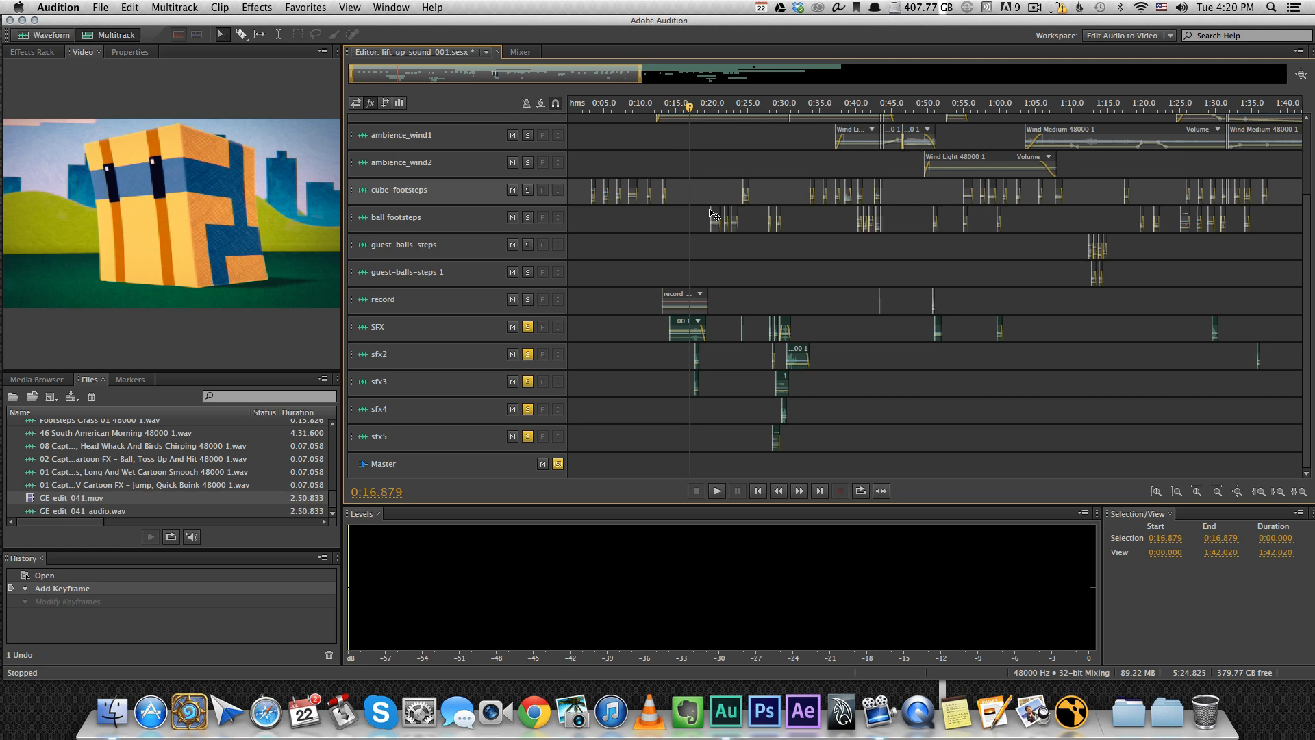
{"action": "mouse_move", "coordinate": [734, 271]}
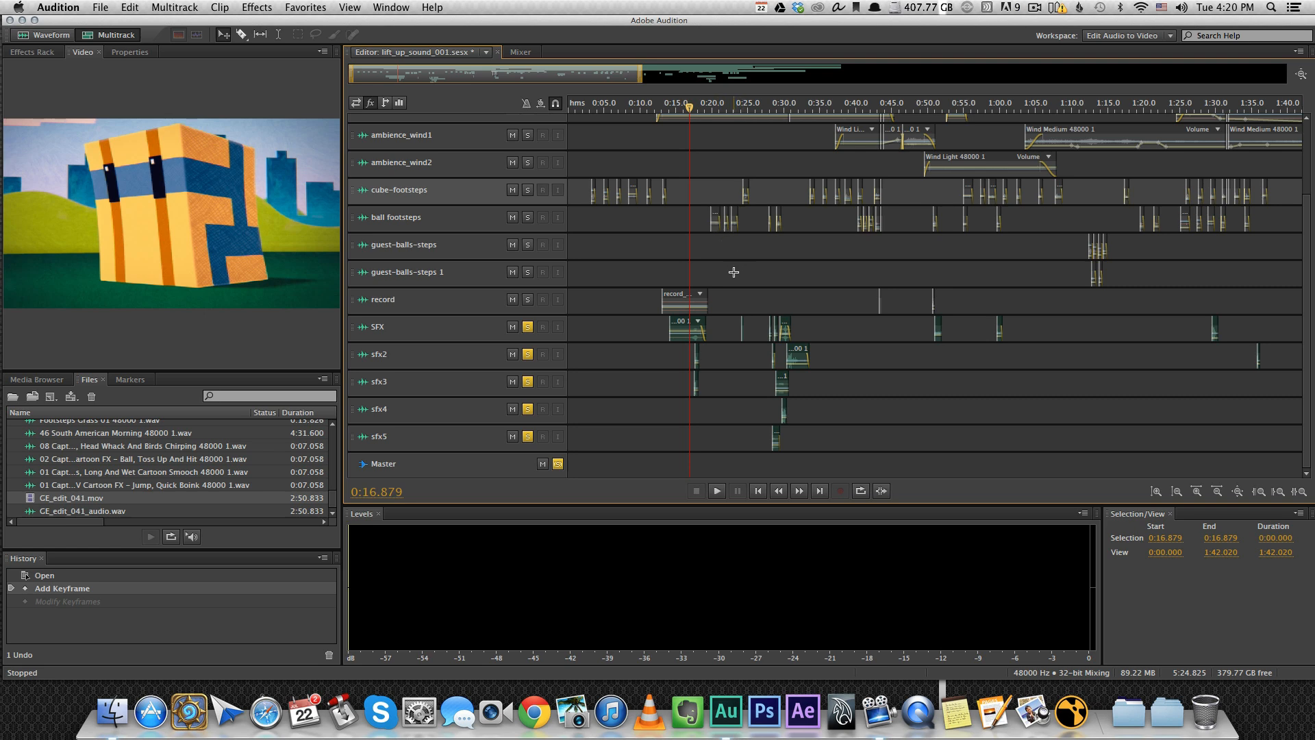
{"action": "scroll", "scroll_direction": "down", "scroll_amount": 3}
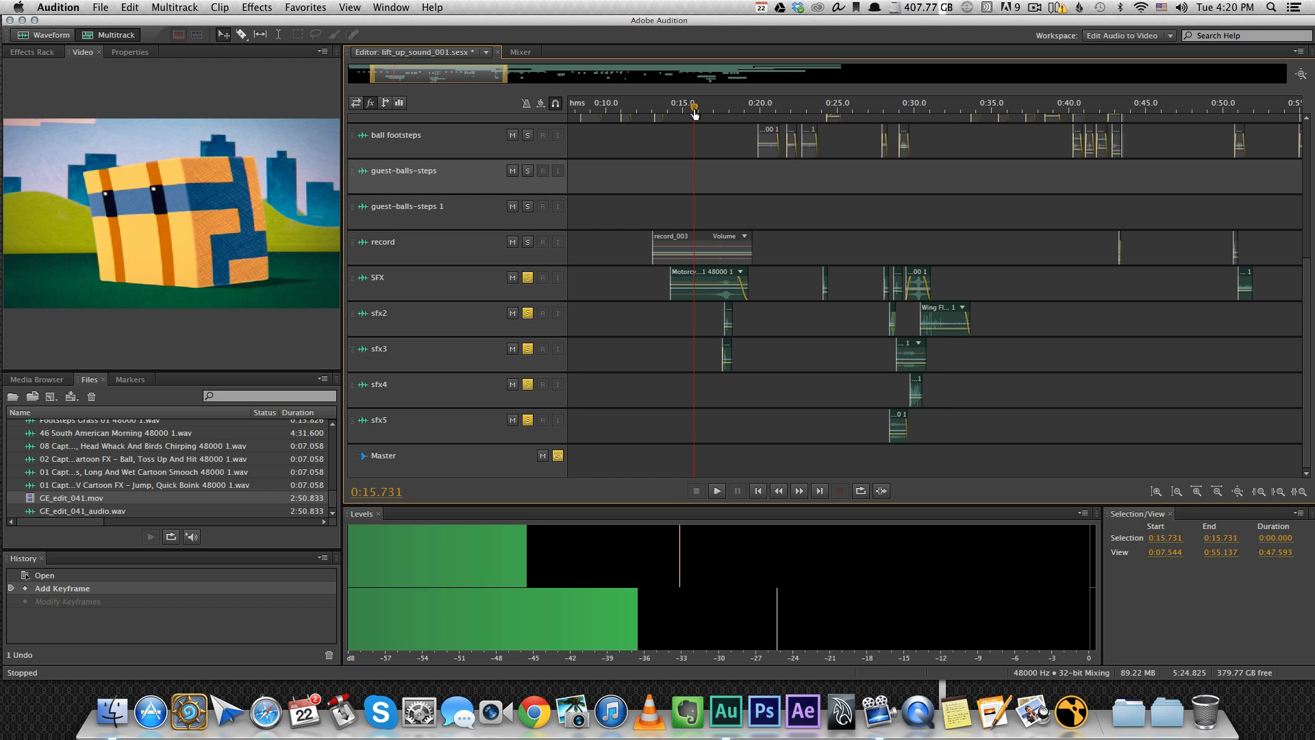
{"action": "left_click", "coordinate": [714, 490]}
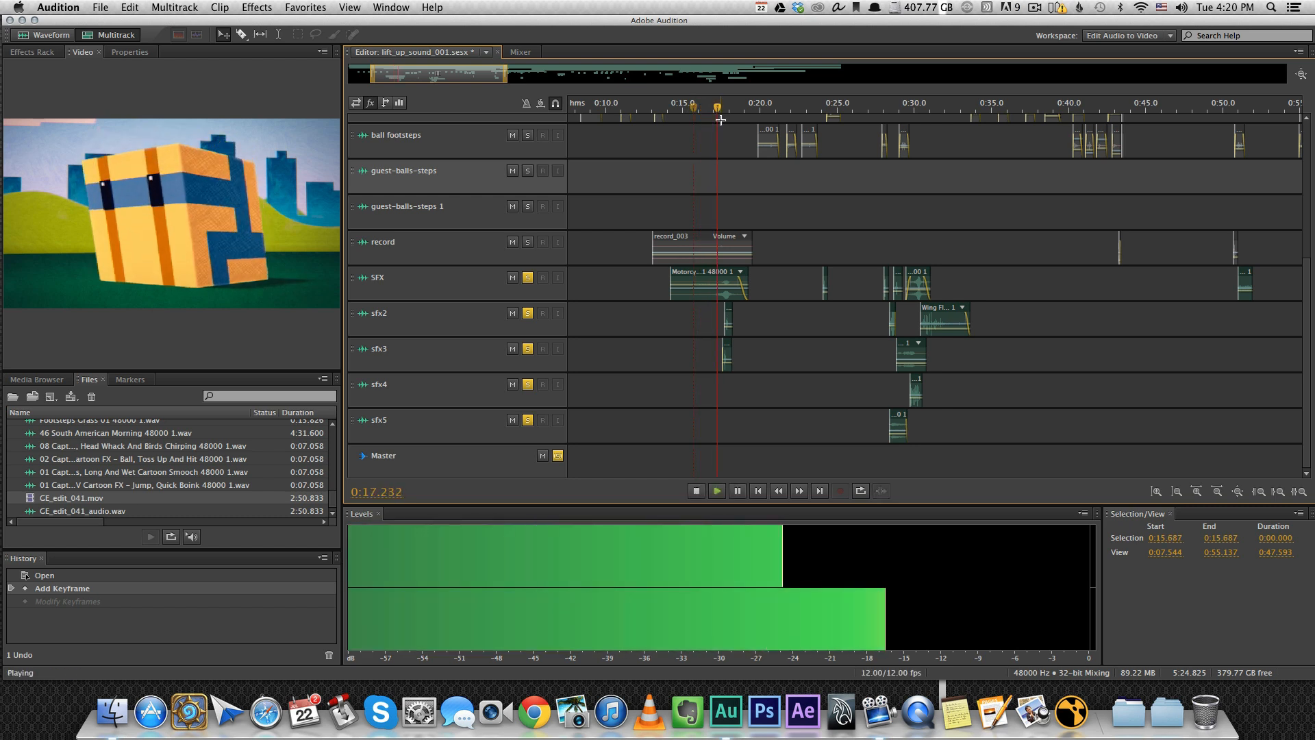
Step: Audition the SFX tracks from about 0:18 and 0:30, stopping near 1:00
{"action": "left_click", "coordinate": [695, 490]}
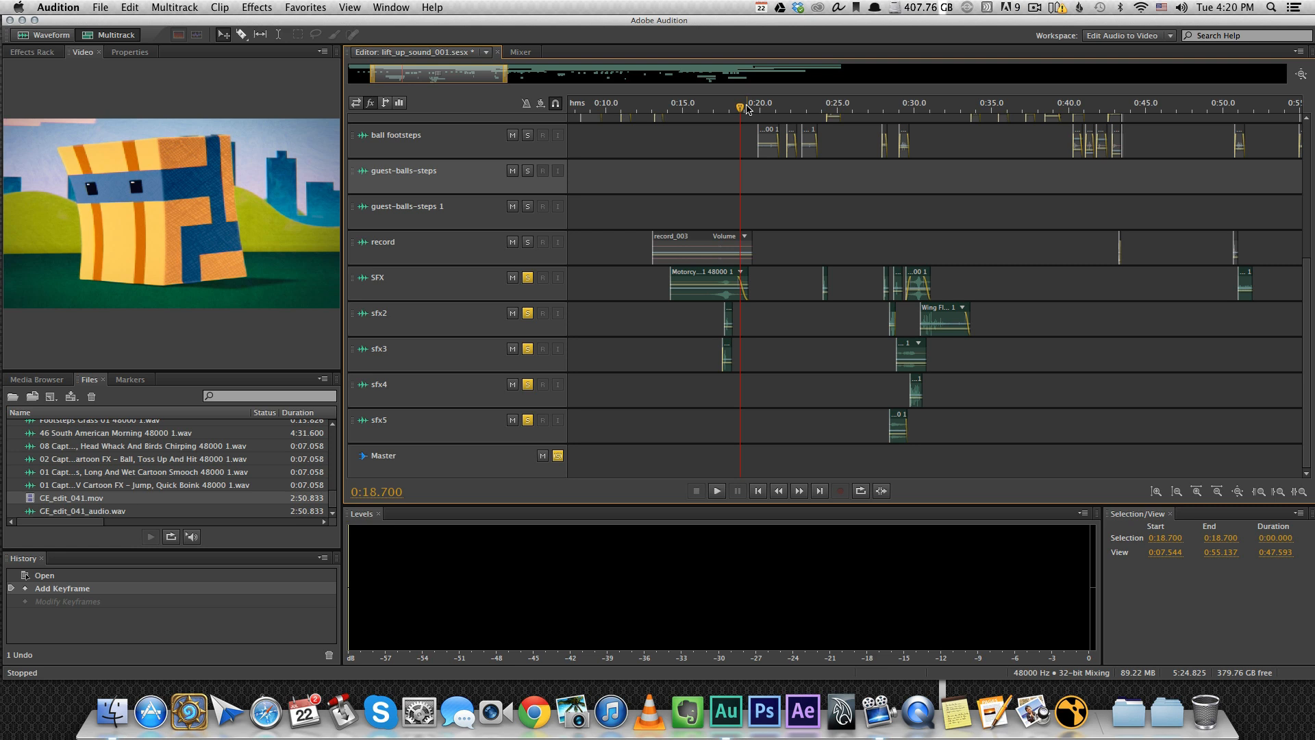
{"action": "left_click", "coordinate": [715, 490]}
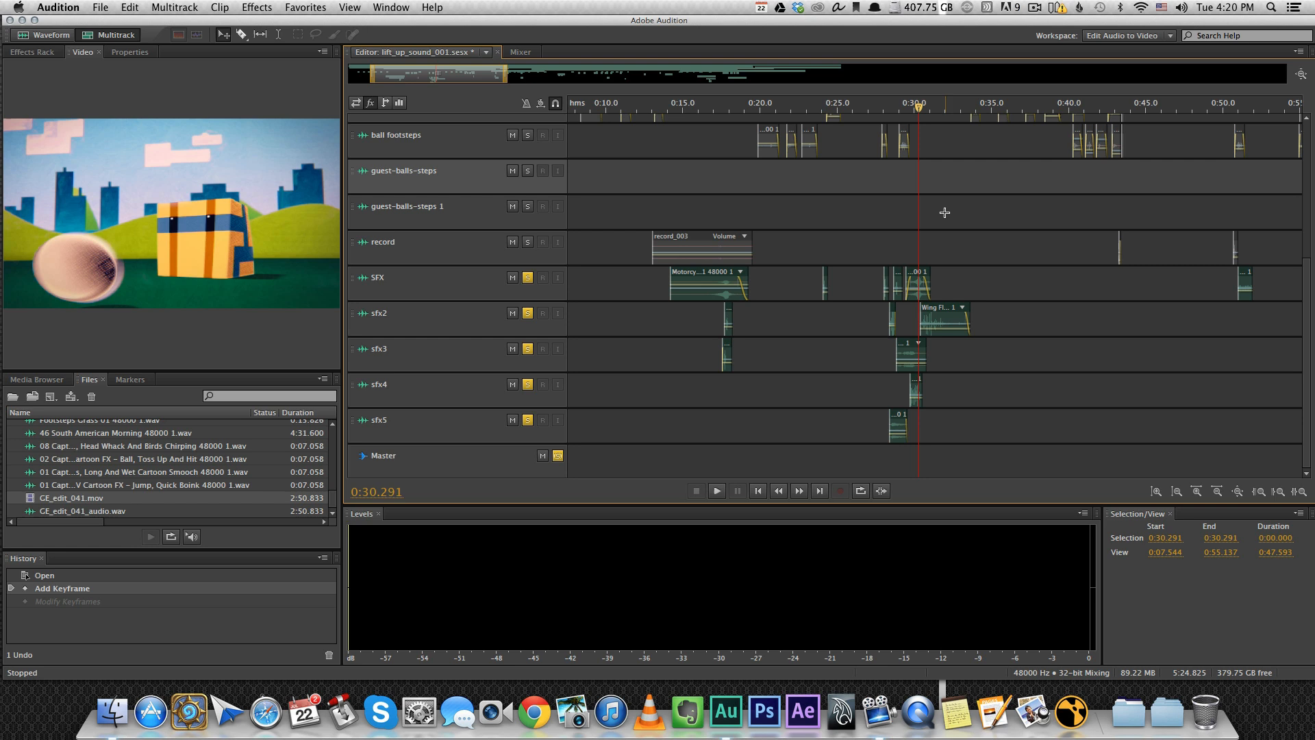
{"action": "mouse_move", "coordinate": [950, 227]}
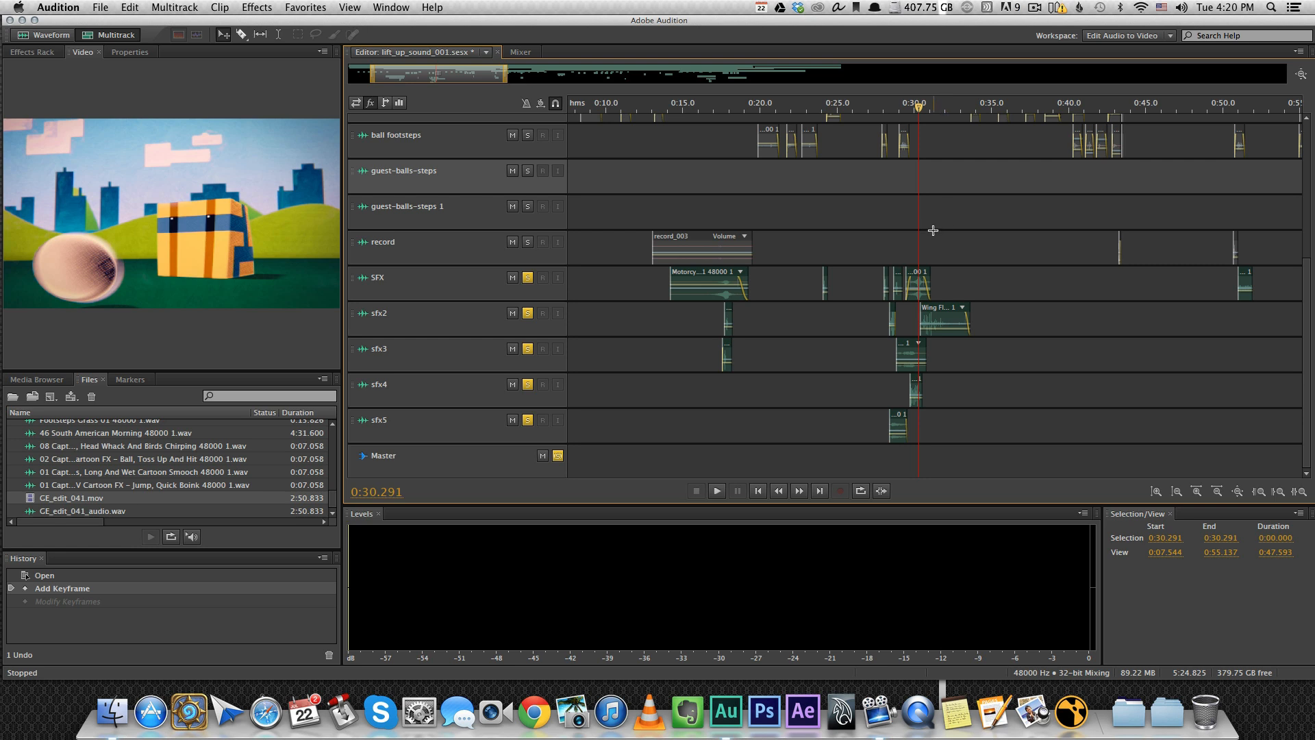
{"action": "left_click", "coordinate": [717, 490]}
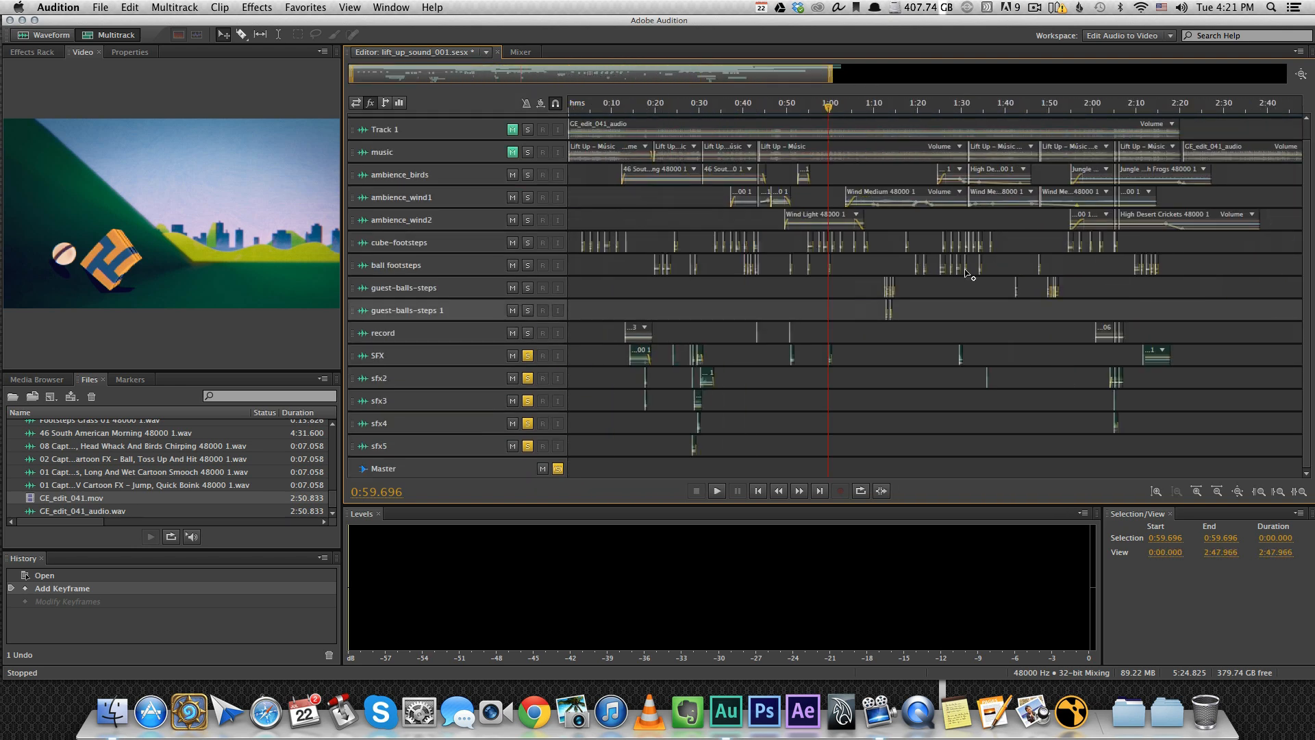
Step: Show effect racks to reveal Mastering, Studio Reverb, FFT Filter and Multiband Compressor on Master
{"action": "left_click", "coordinate": [717, 491]}
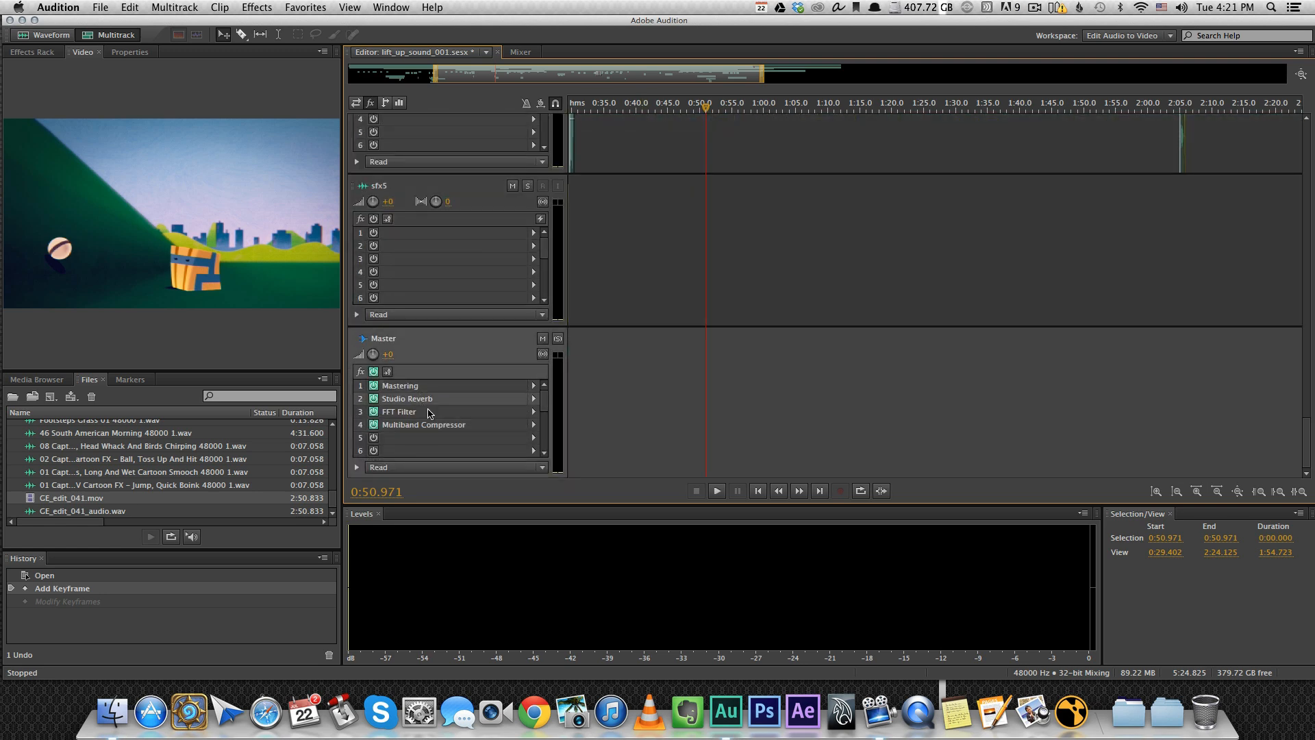
{"action": "left_click", "coordinate": [411, 411]}
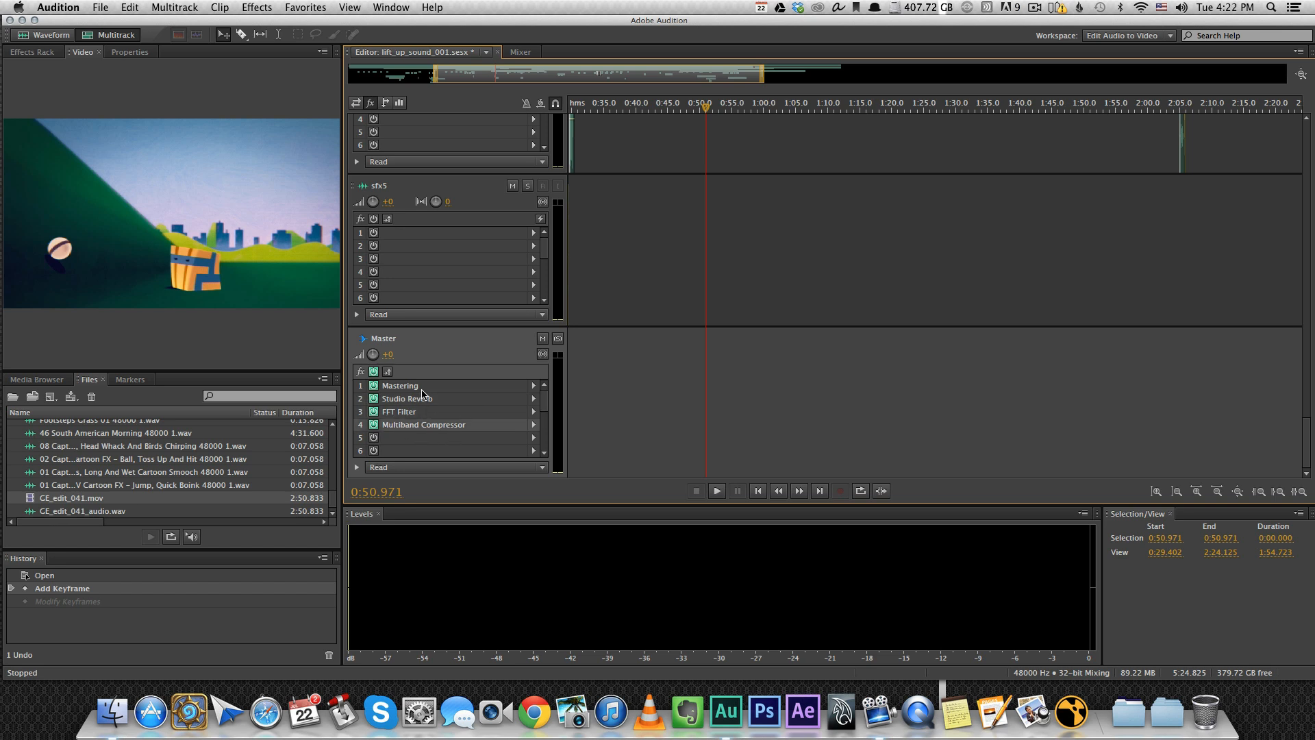
Step: Apply the Mid Enhancer preset to the Master track's Mastering effect
{"action": "double_click", "coordinate": [399, 384]}
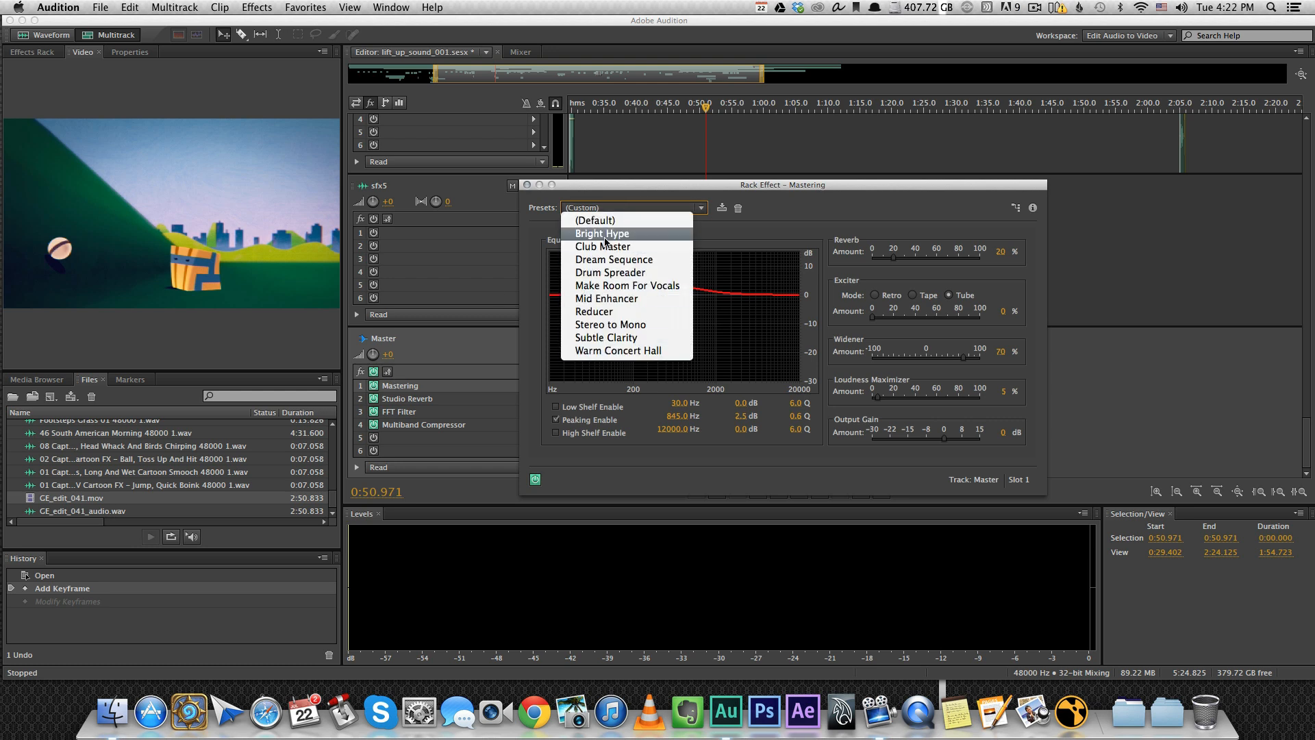
{"action": "left_click", "coordinate": [699, 207]}
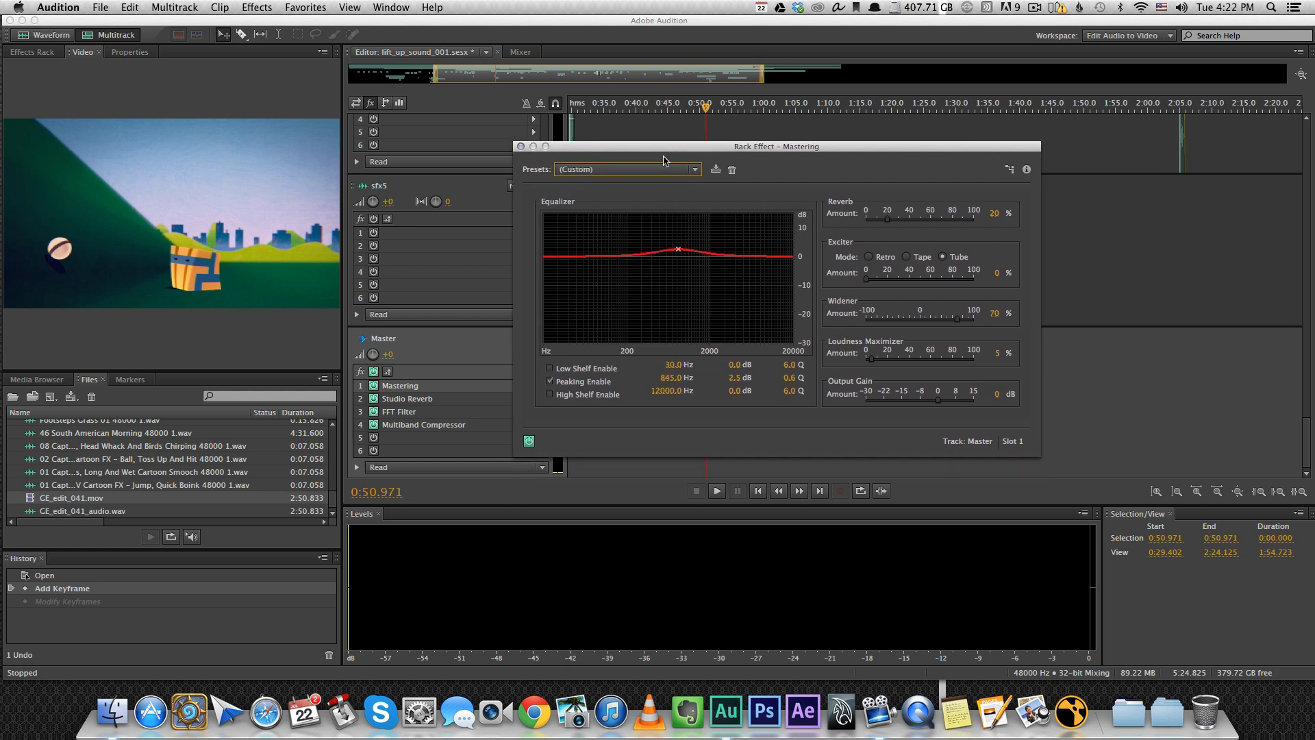
{"action": "left_click", "coordinate": [627, 168]}
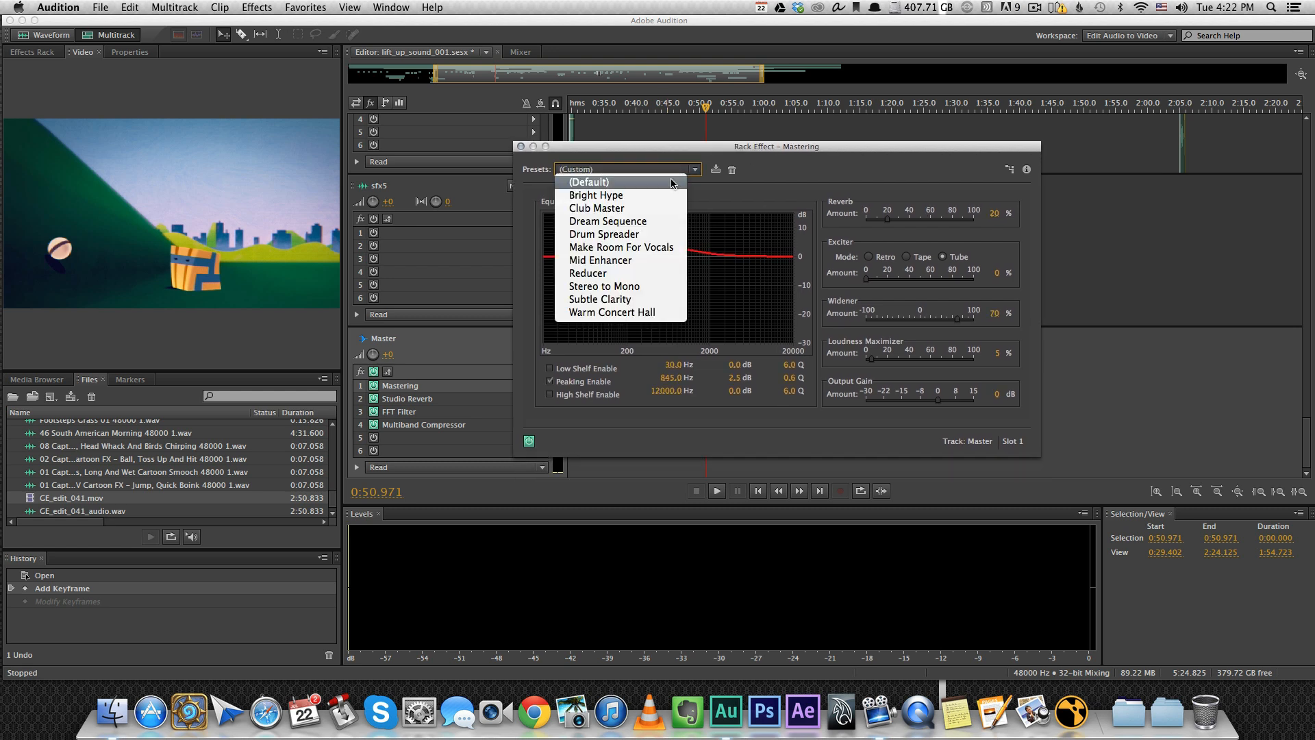
{"action": "left_click", "coordinate": [601, 260]}
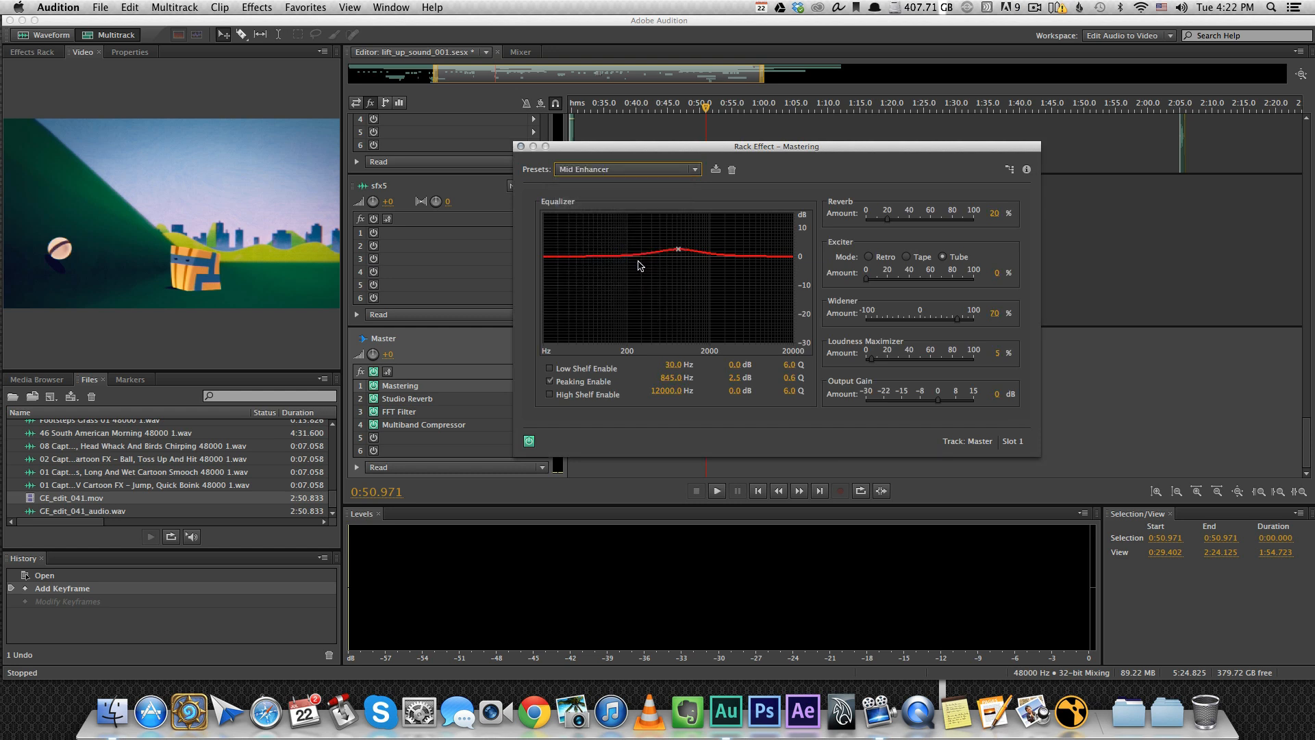
{"action": "mouse_move", "coordinate": [714, 216]}
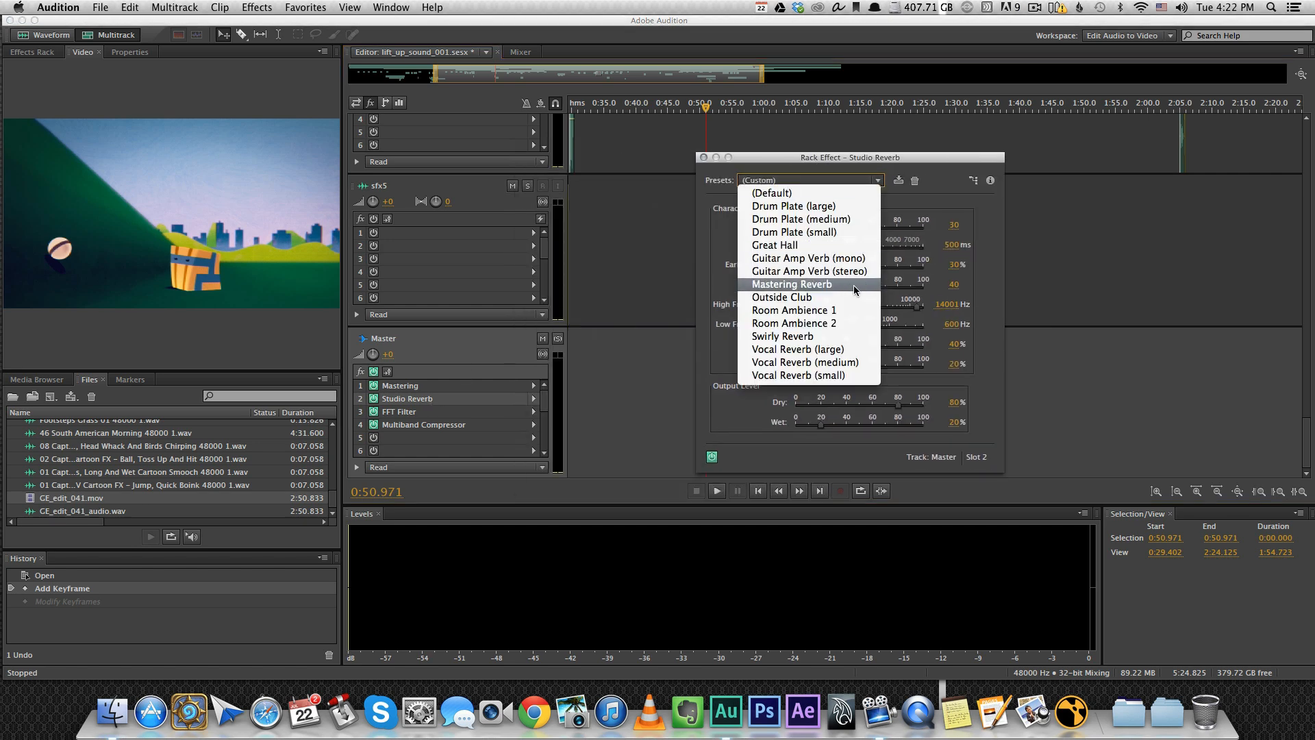
Step: Give Studio Reverb the Mastering Reverb preset and FFT Filter the Gentle and Narrow preset
{"action": "left_click", "coordinate": [791, 284]}
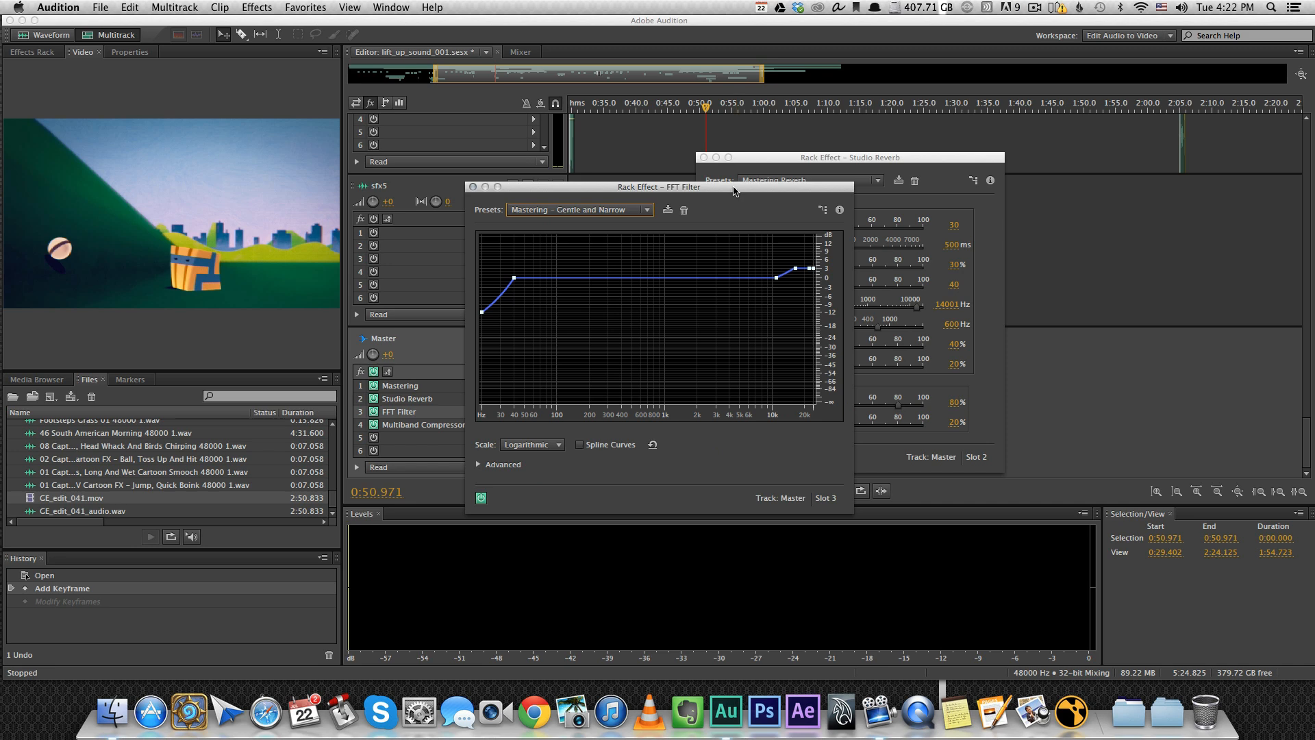
{"action": "left_click", "coordinate": [580, 209]}
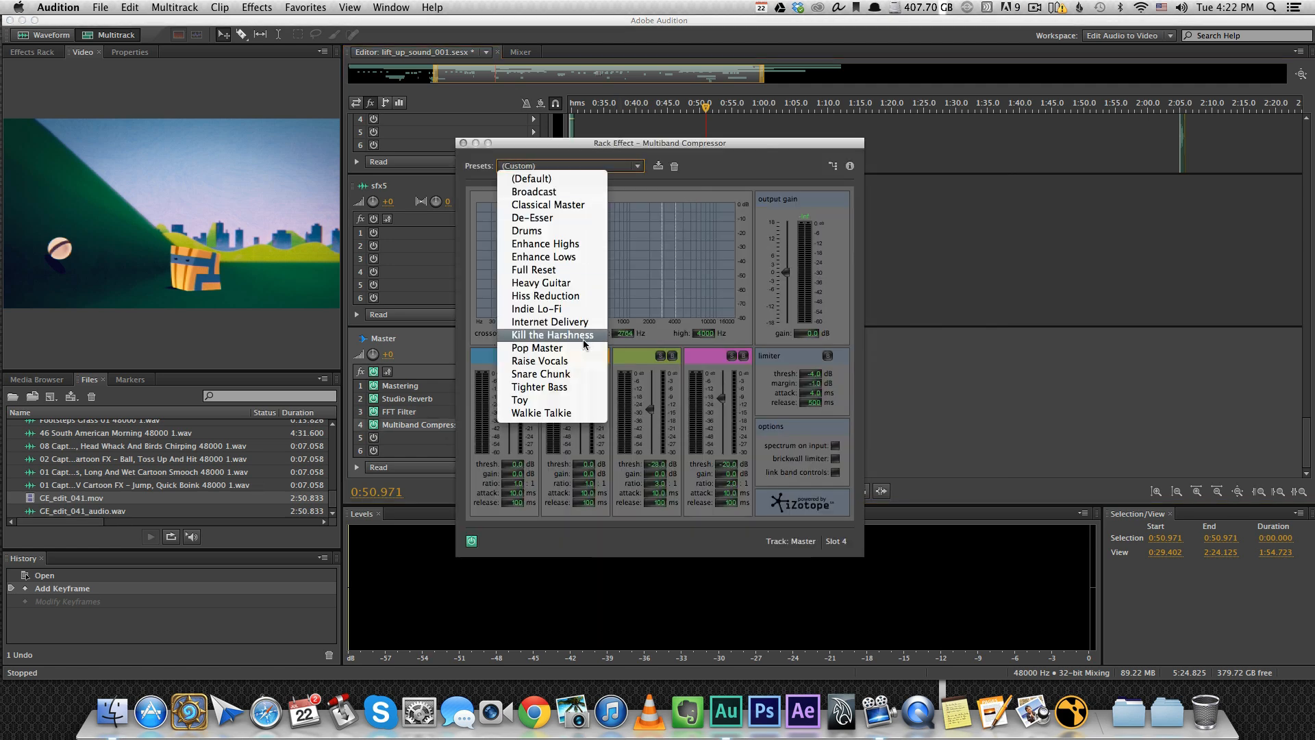
{"action": "mouse_move", "coordinate": [579, 343]}
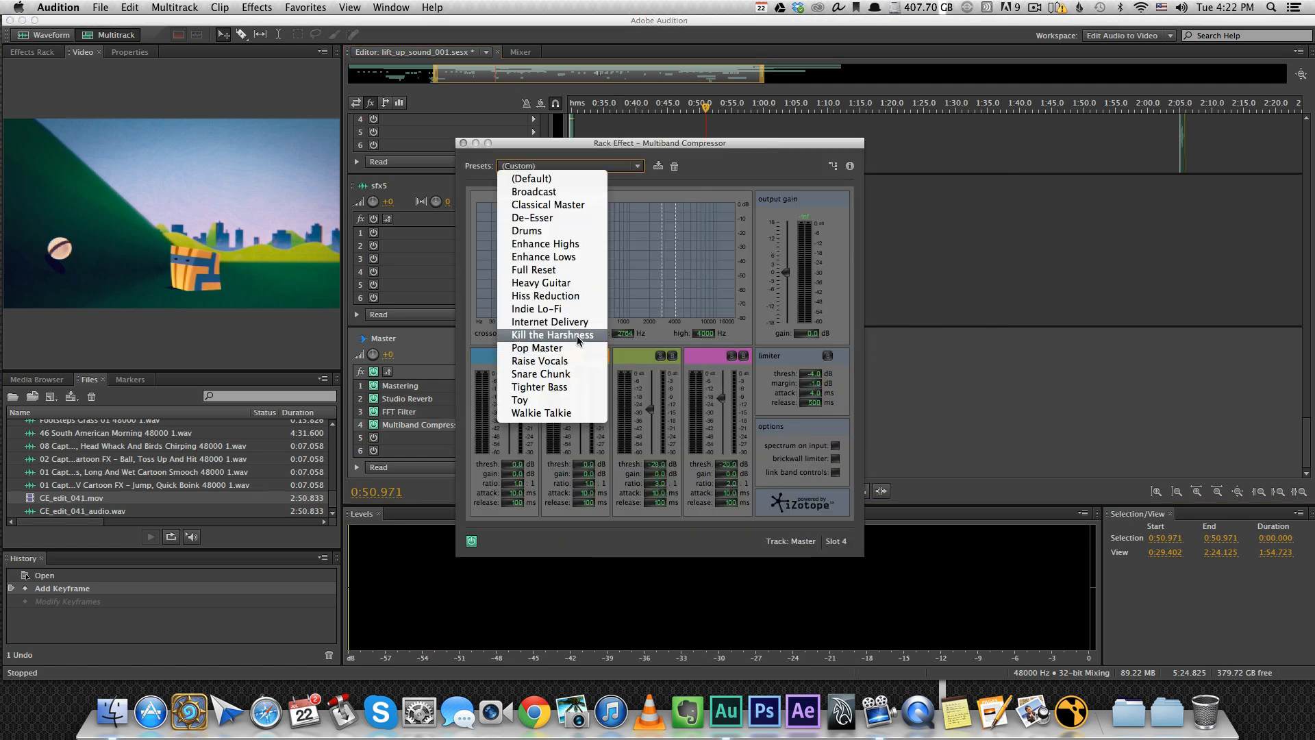
{"action": "mouse_move", "coordinate": [548, 205]}
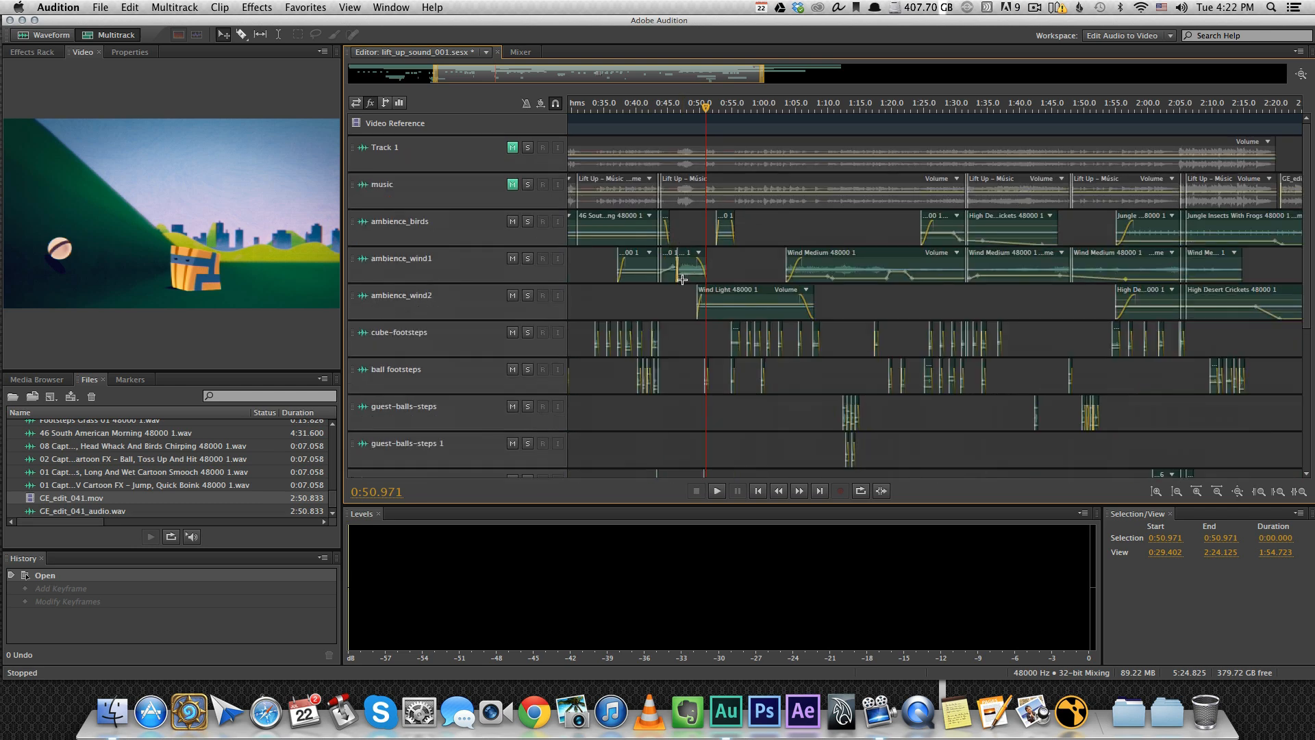
Step: Play the session, stop near 1:00.355, and scroll the tracks down to Master
{"action": "left_click", "coordinate": [716, 490]}
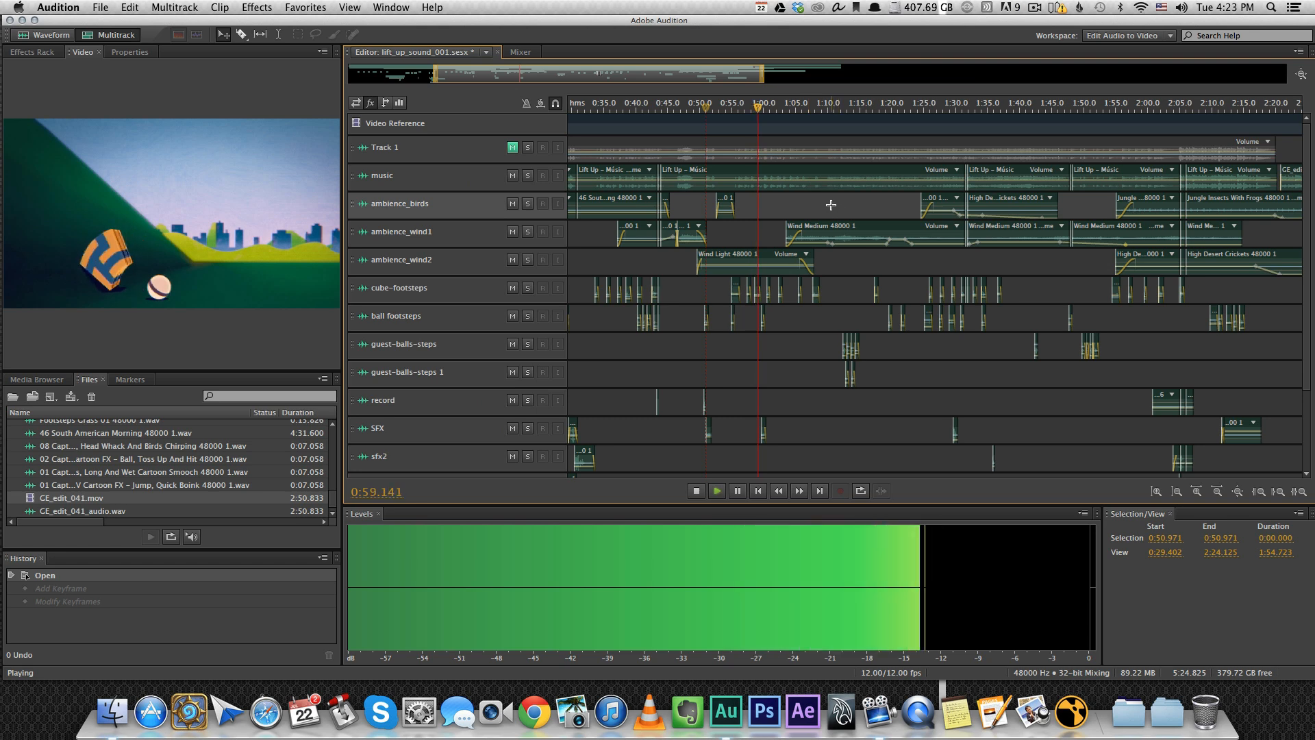
{"action": "left_click", "coordinate": [695, 490]}
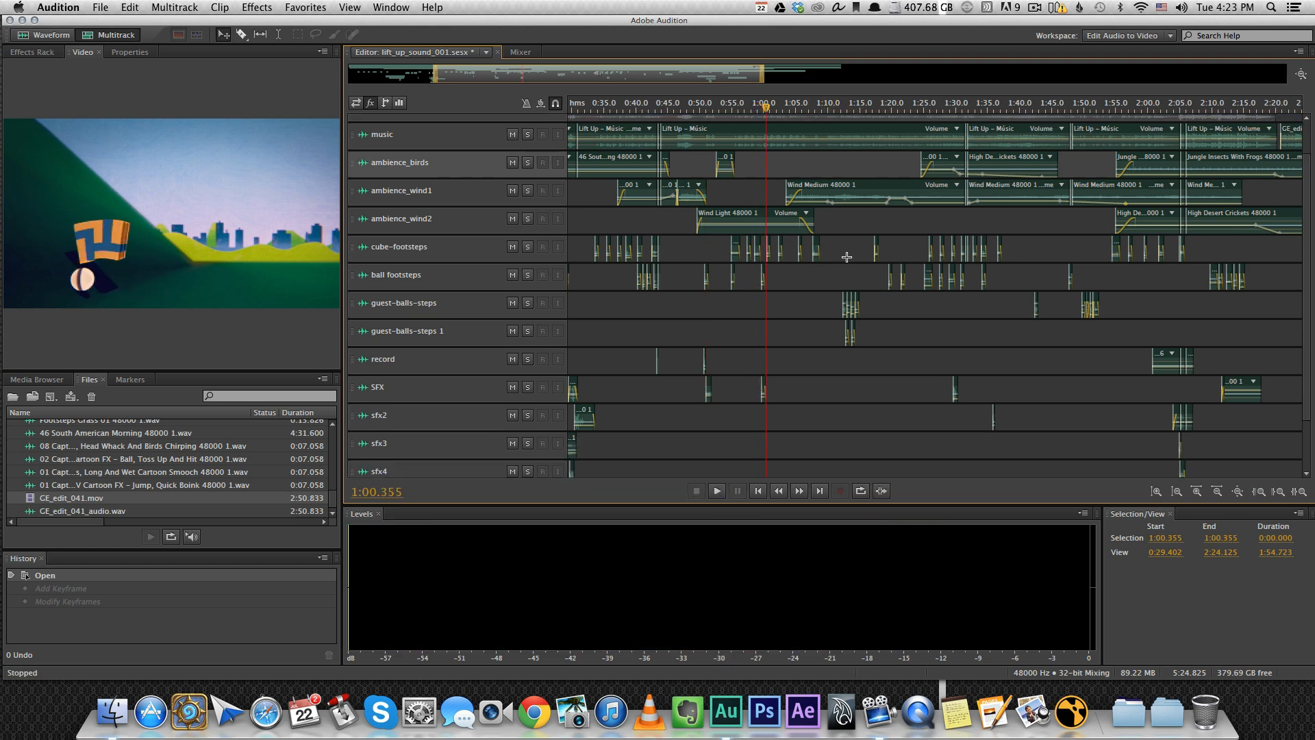
{"action": "scroll", "scroll_direction": "down", "scroll_amount": 3}
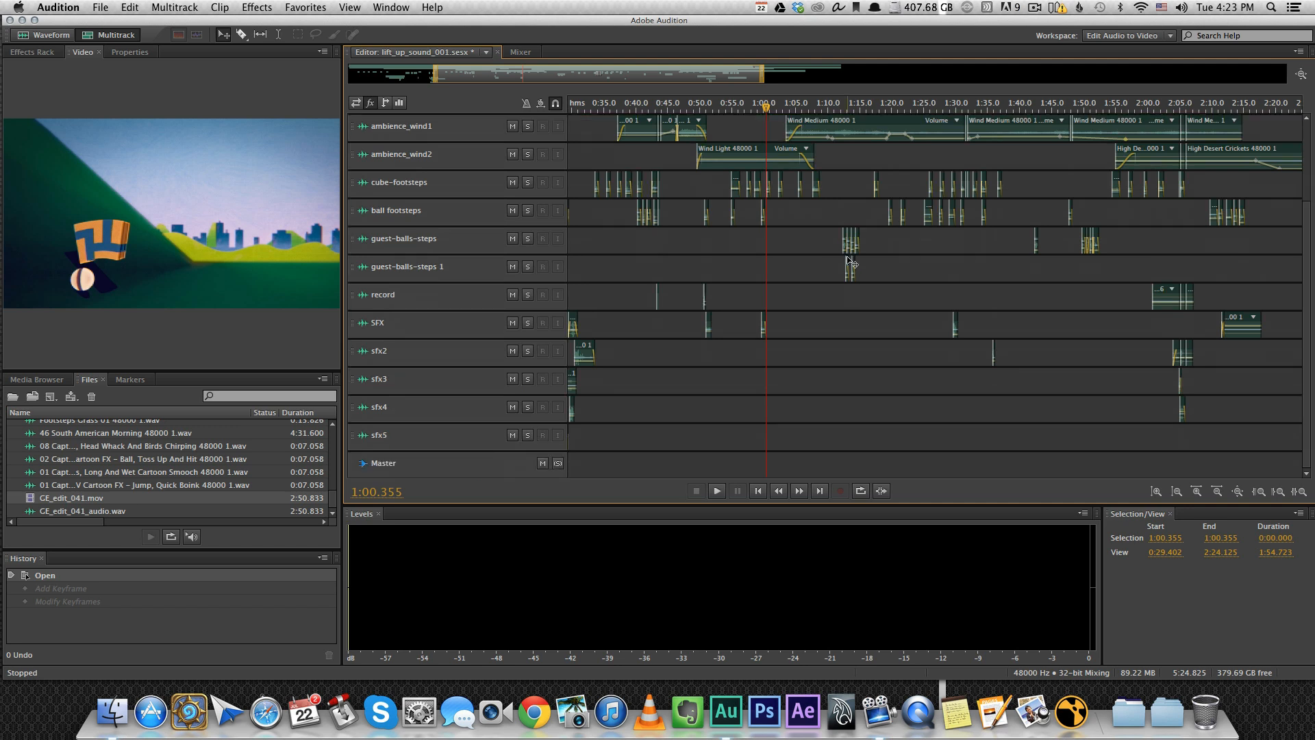
{"action": "mouse_move", "coordinate": [852, 261]}
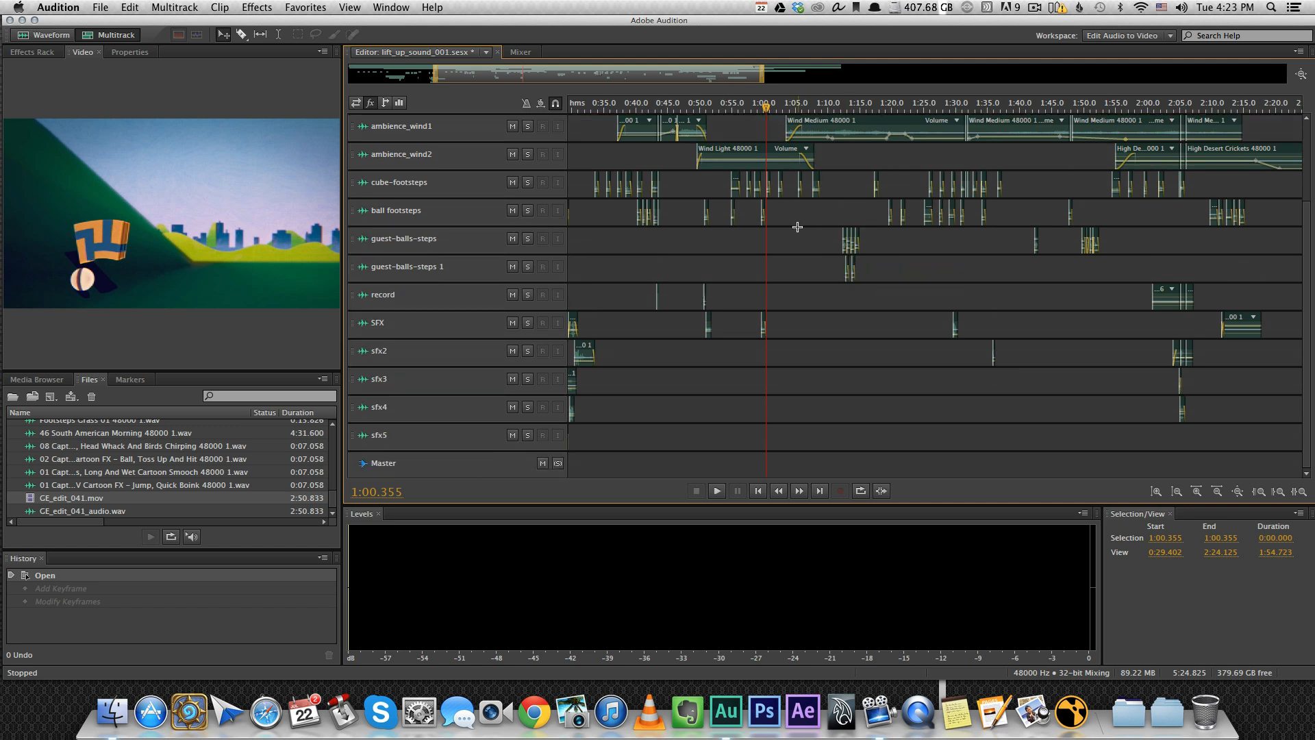
{"action": "mouse_move", "coordinate": [789, 214]}
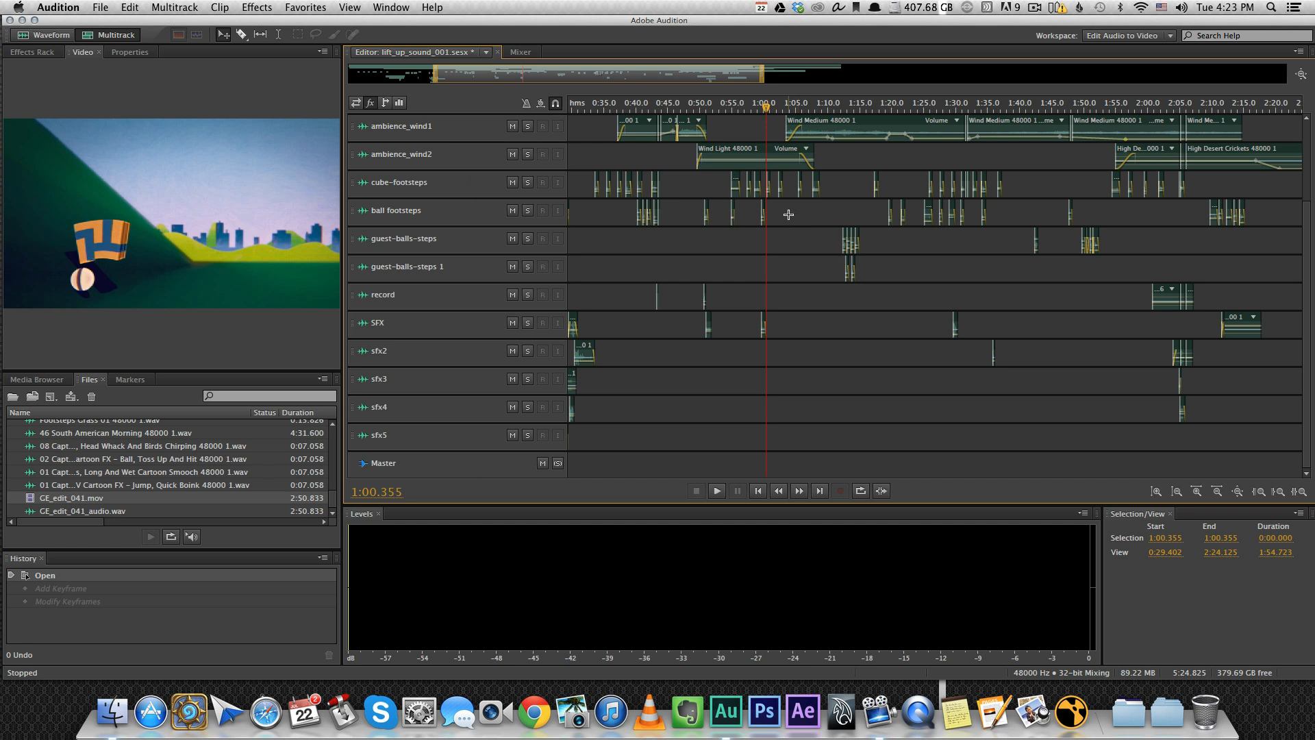
{"action": "mouse_move", "coordinate": [639, 243]}
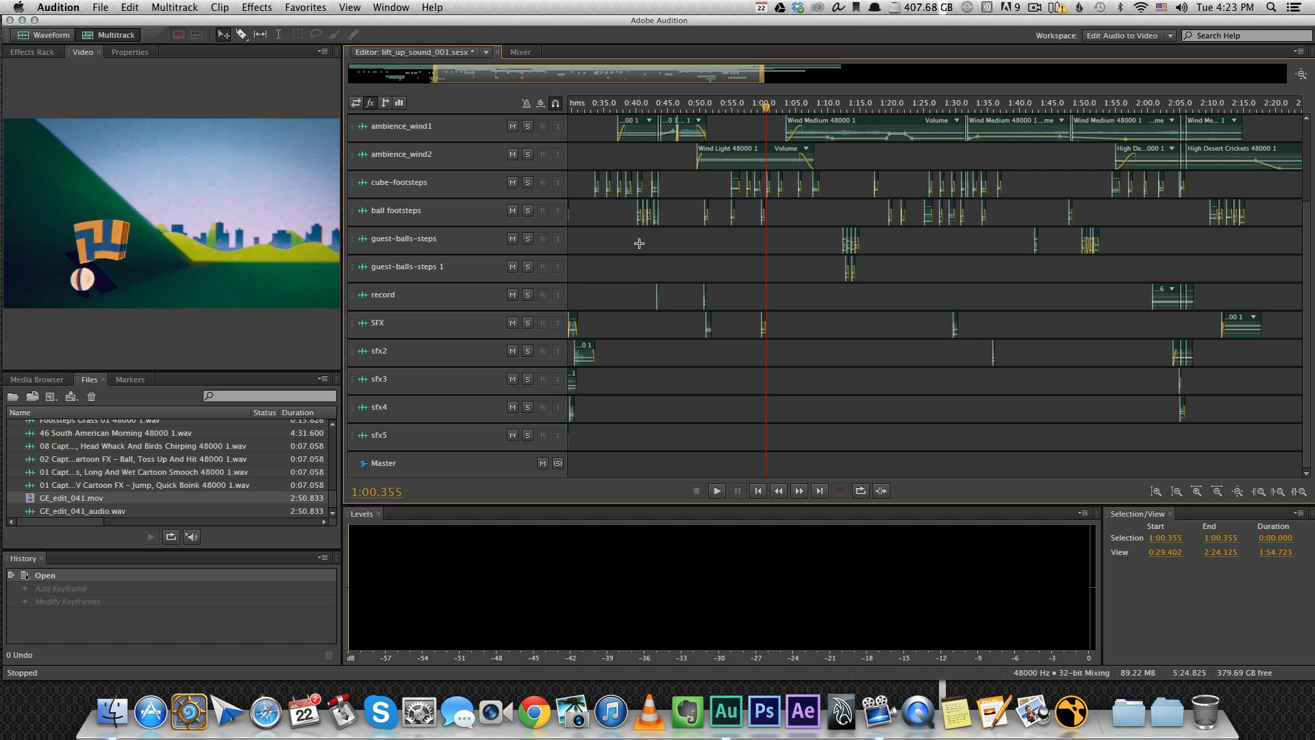
{"action": "mouse_move", "coordinate": [814, 201]}
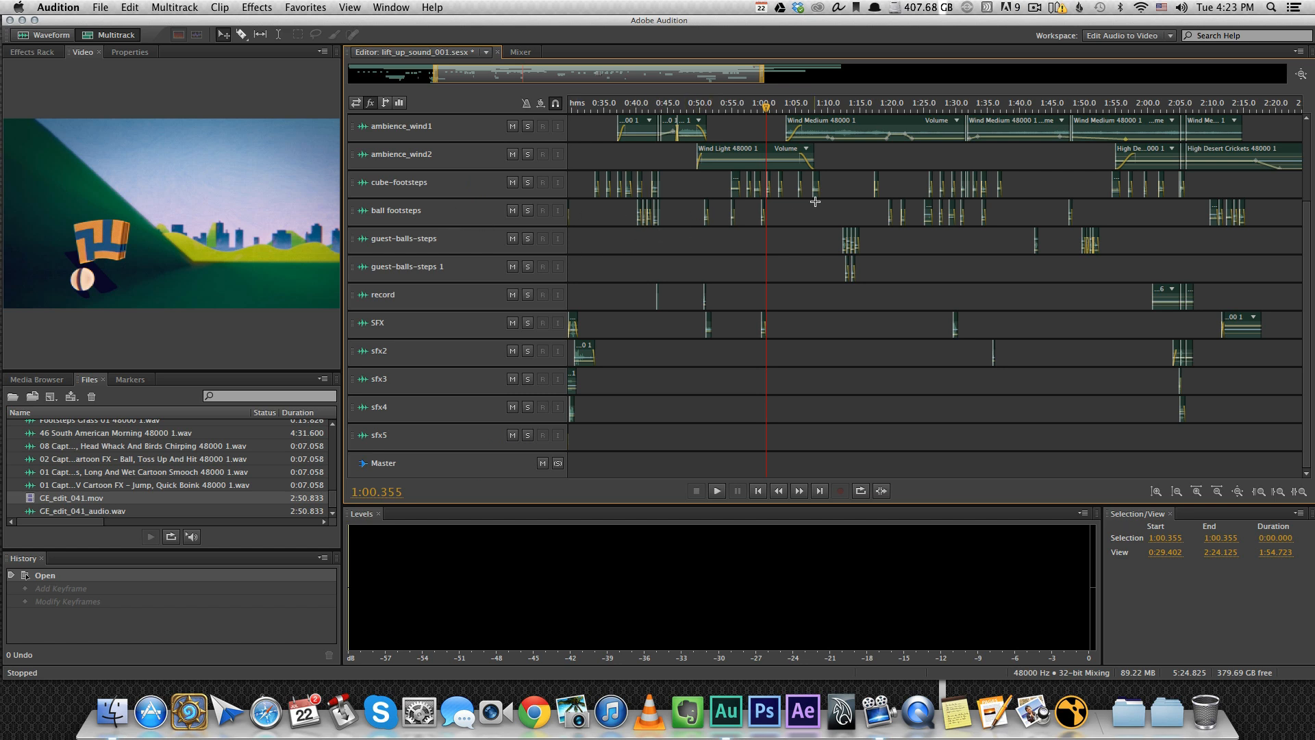
{"action": "mouse_move", "coordinate": [868, 164]}
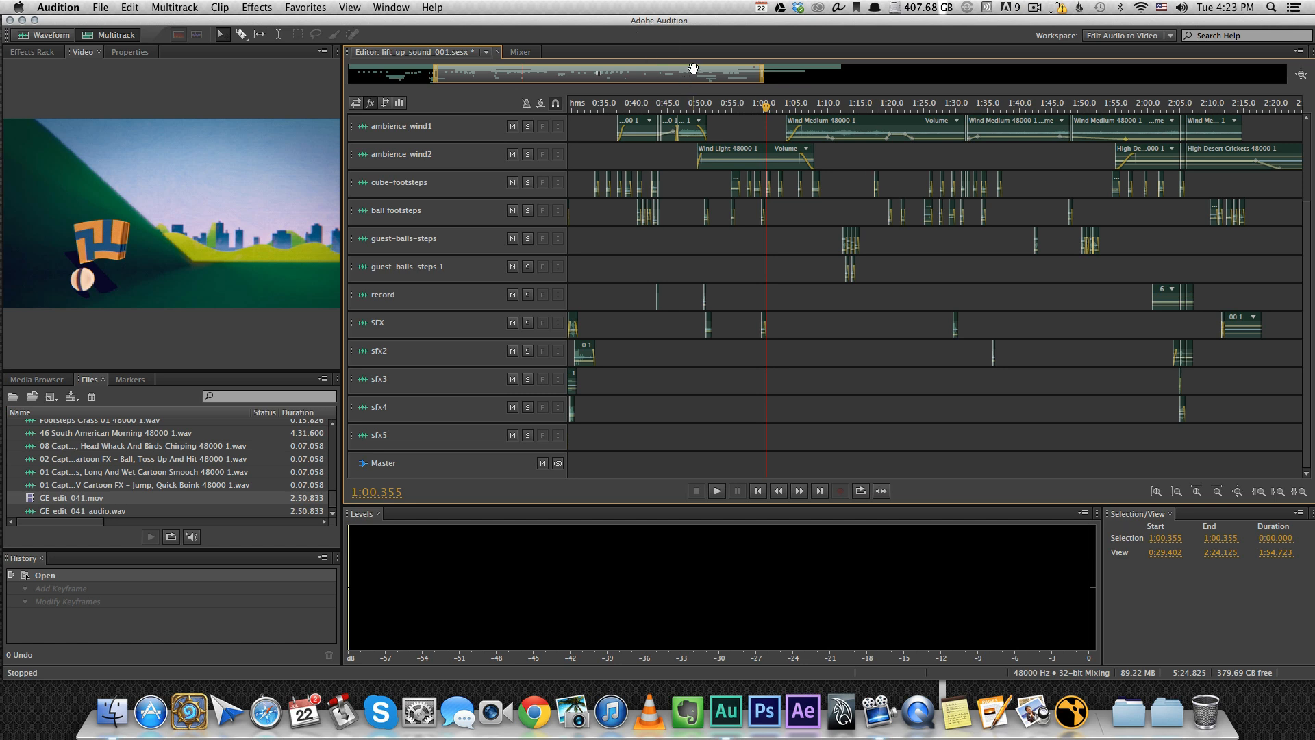
{"action": "mouse_move", "coordinate": [682, 156]}
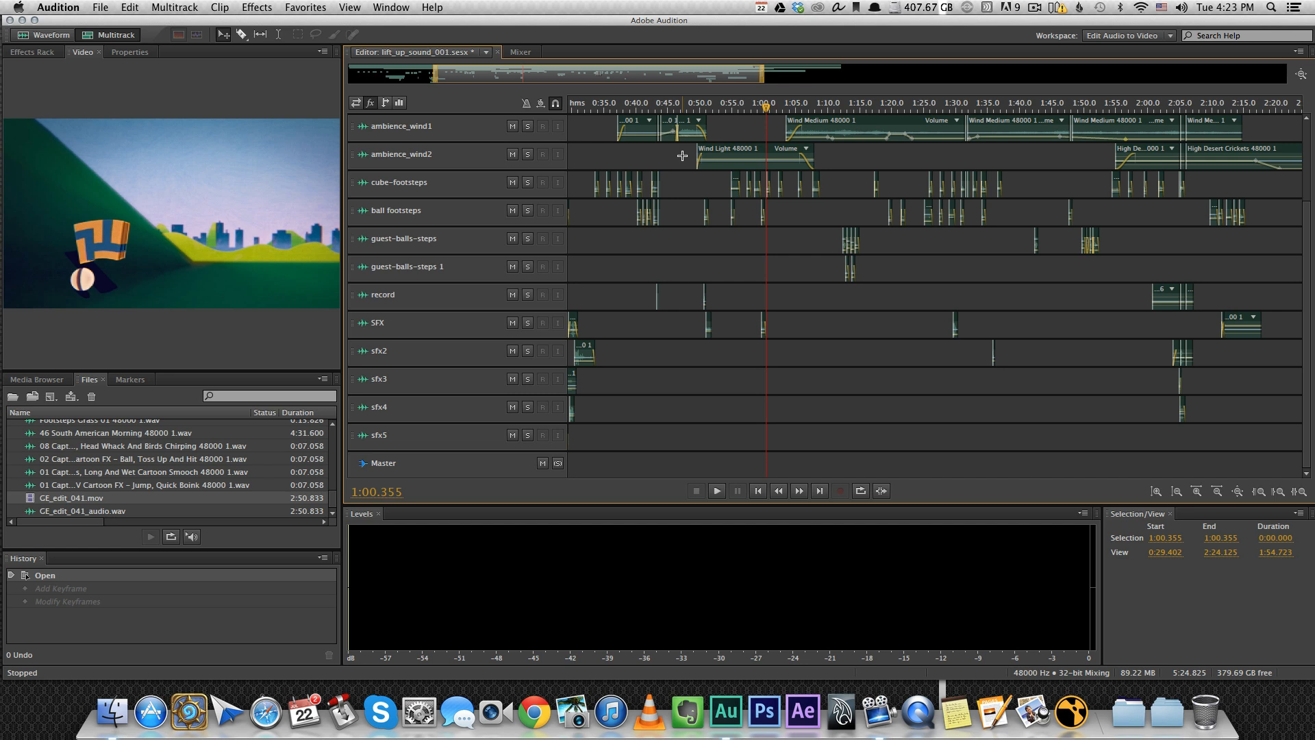